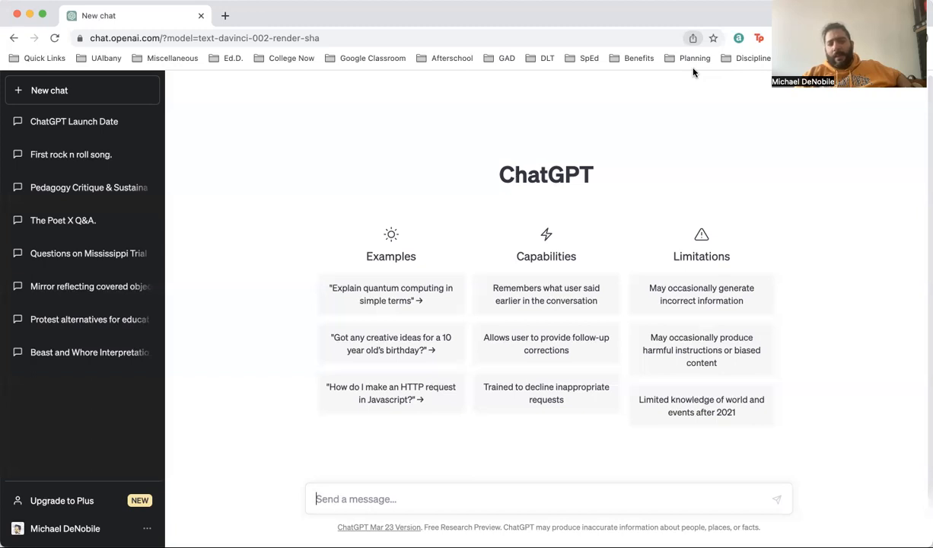
mouse_move(482, 402)
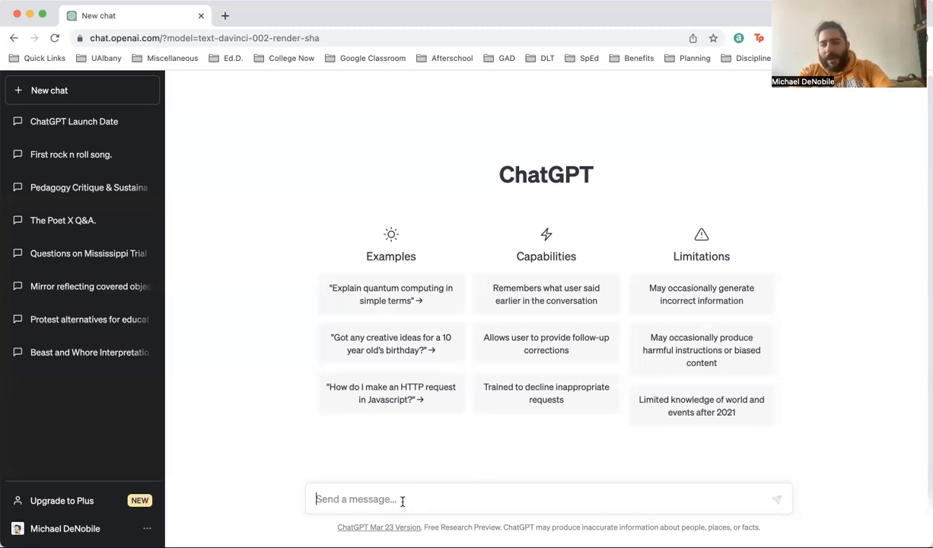
Draft a request for a 1700-word essay on Moonshine Peanut Brittle and its origins
text(c)
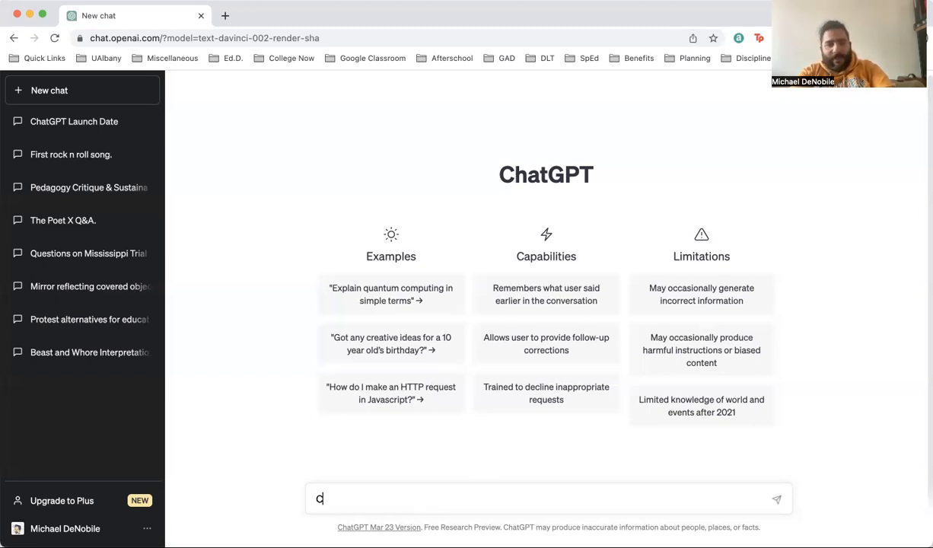
text(an you write me a 1700 word essay on)
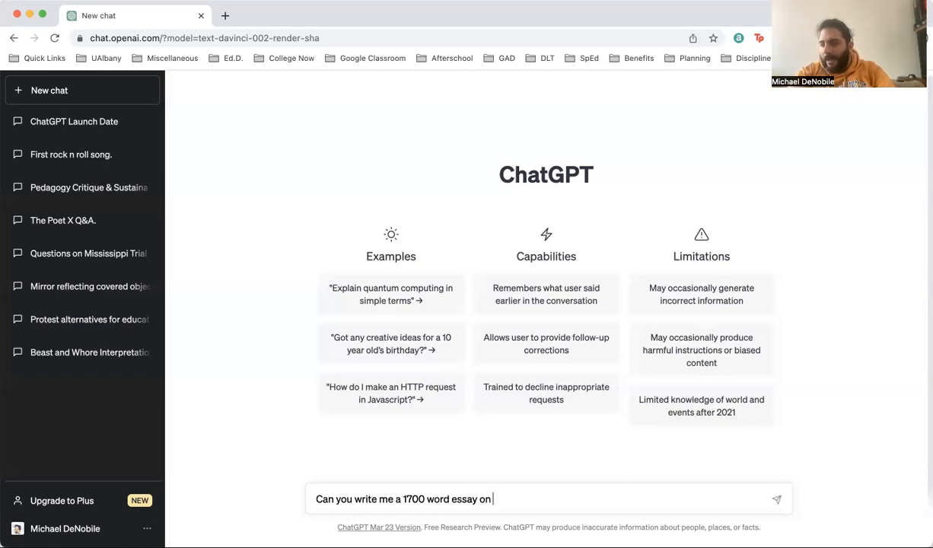
text(Moonshine P)
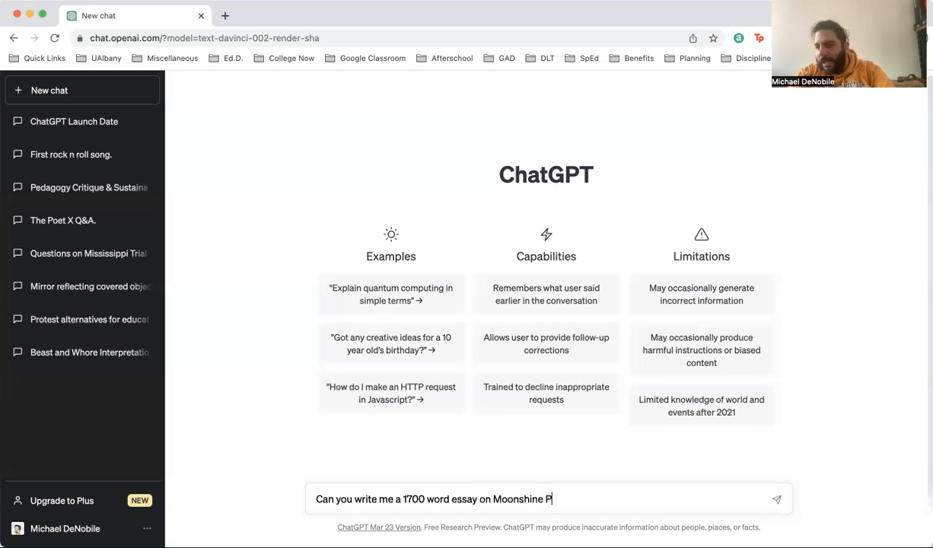
text(eanut Brittle and its origins?)
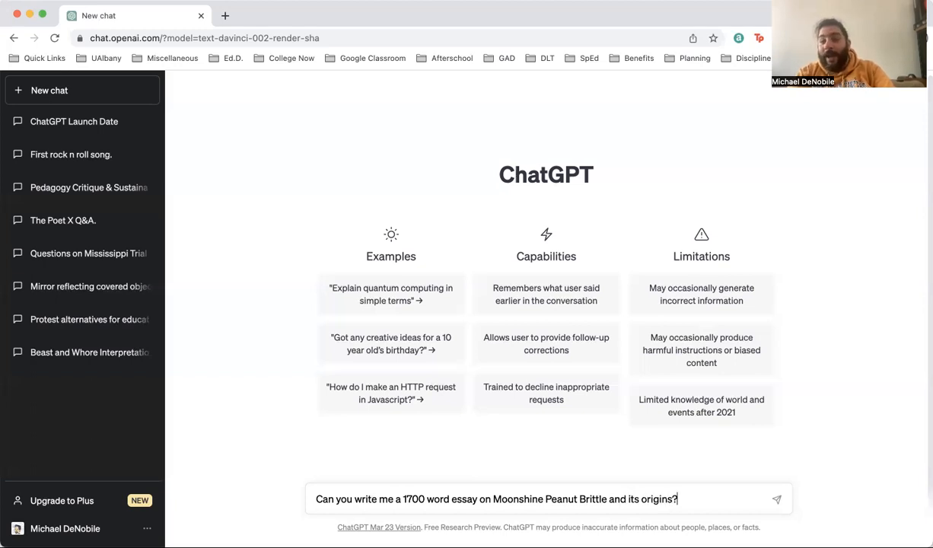
mouse_move(794, 508)
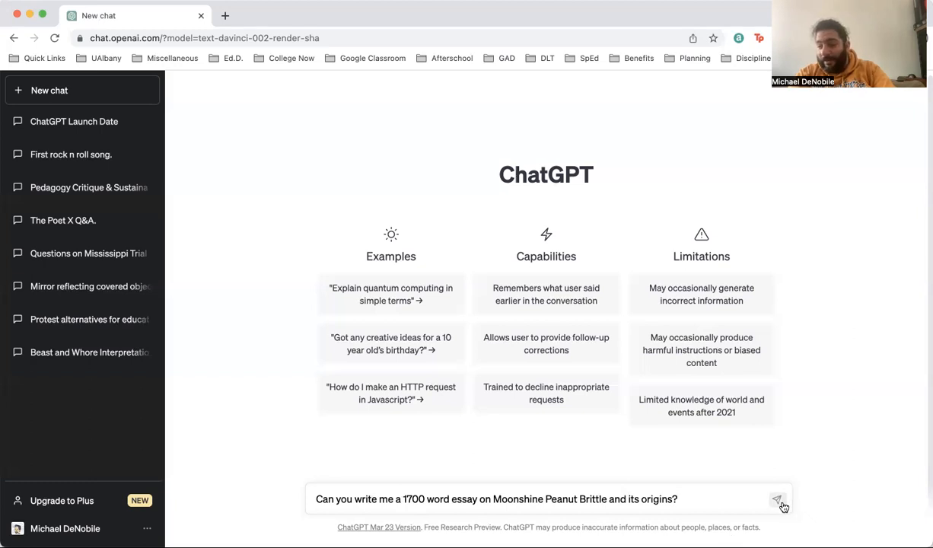
Send the essay request and read through the generated moonshine peanut brittle essay
click(778, 500)
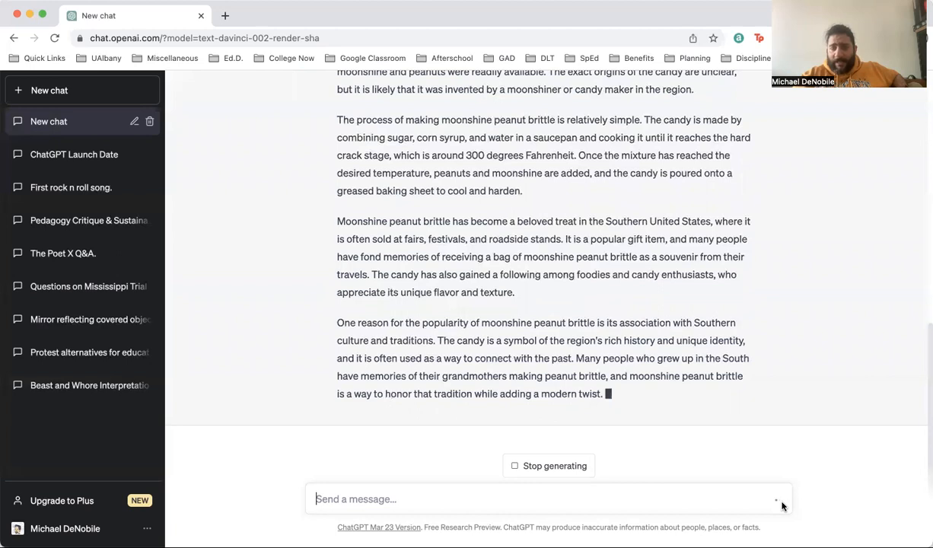
scroll(down, 3)
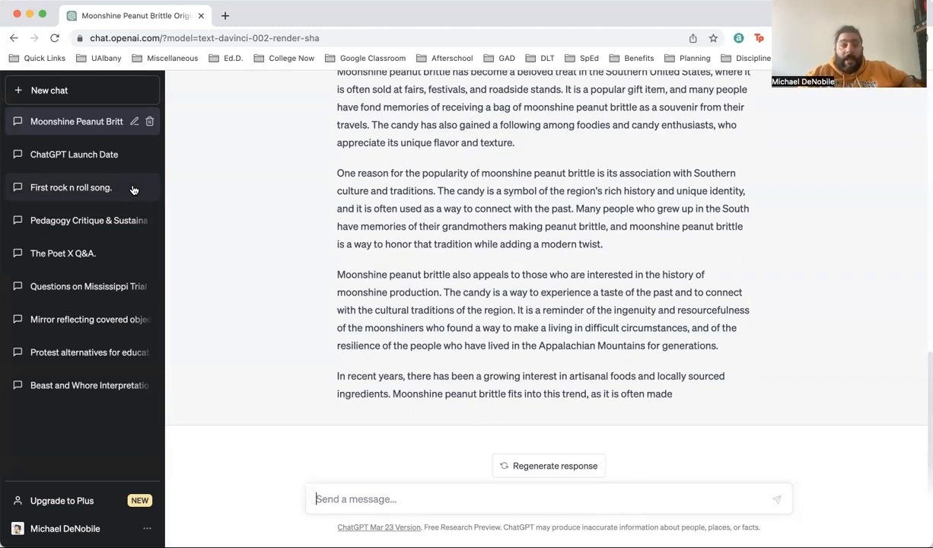
Start a new blank conversation, leaving the peanut brittle essay in the chat history
click(49, 90)
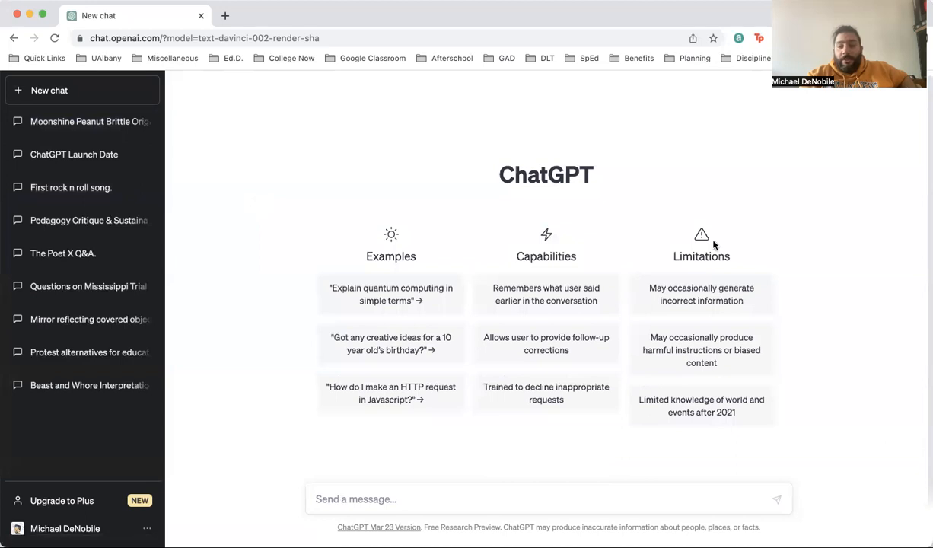
mouse_move(723, 311)
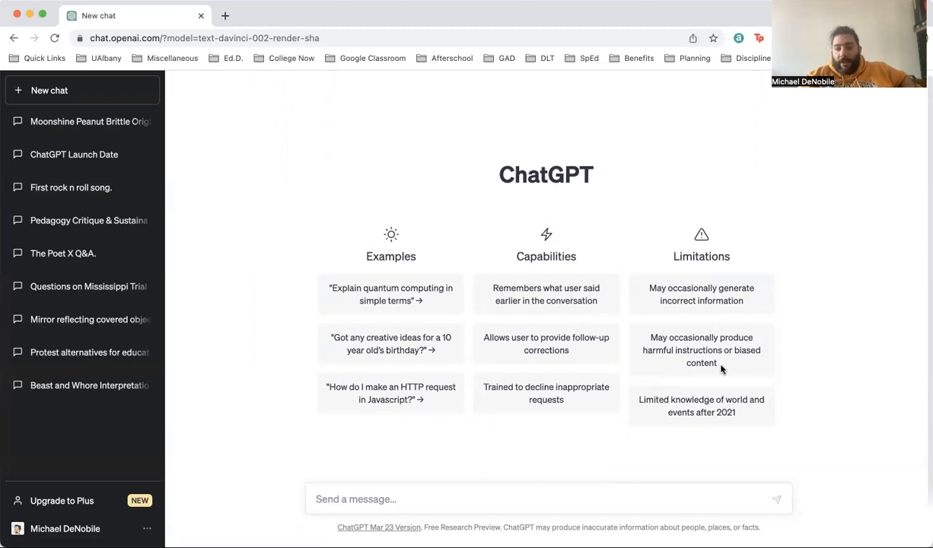
mouse_move(674, 396)
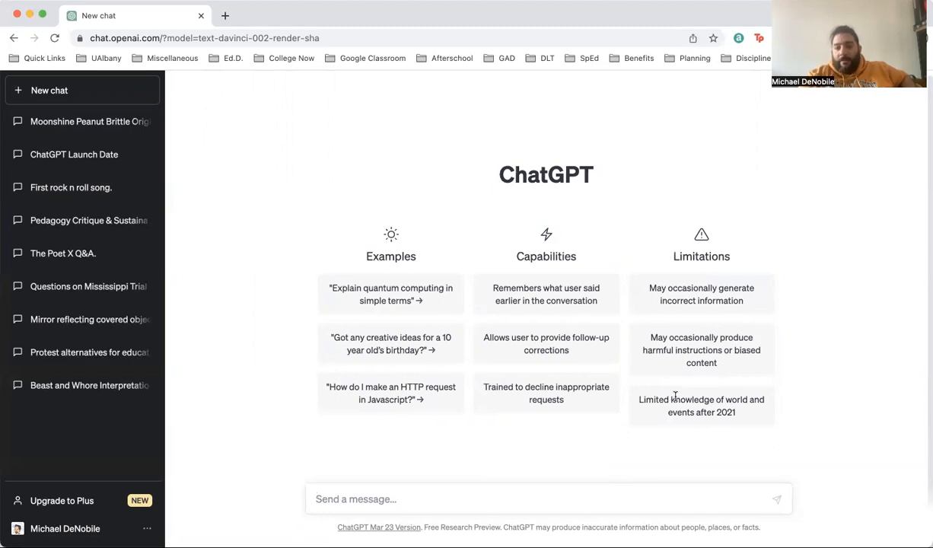
mouse_move(690, 426)
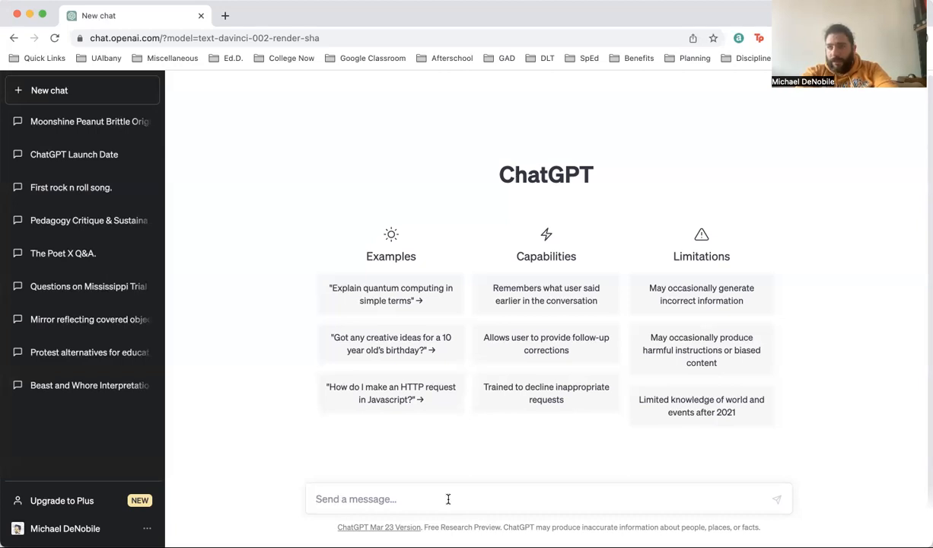
Ask 'Can I ask you questions about the play Our Town?' and send it
text(Can you giv)
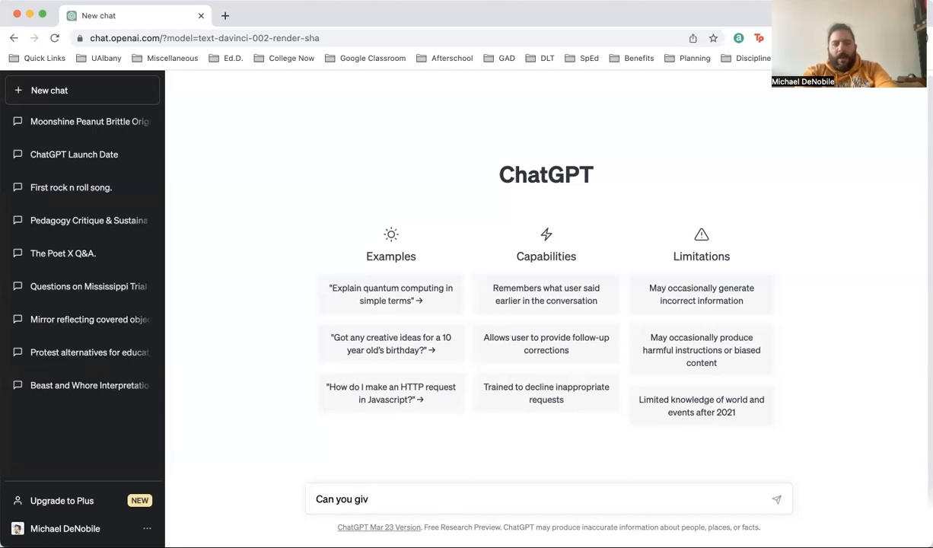
key(Backspace)
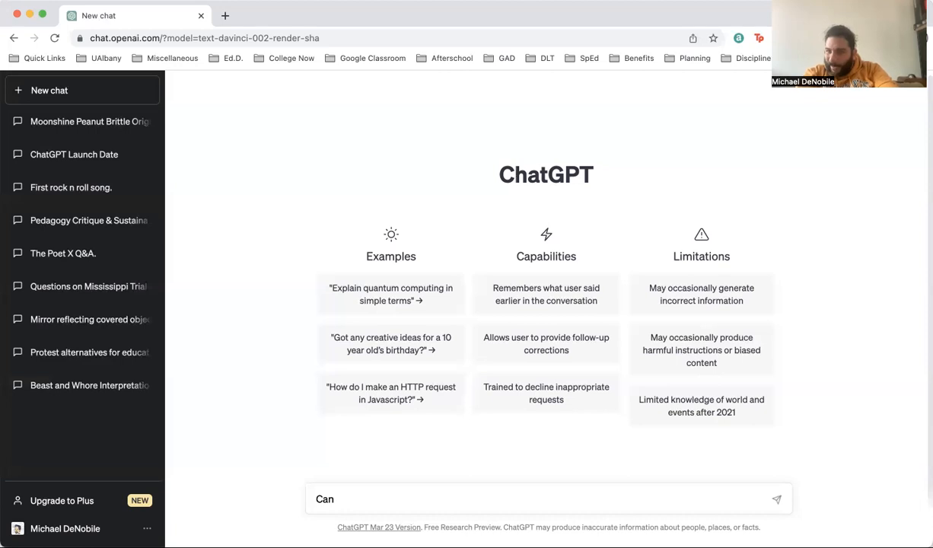
text(I)
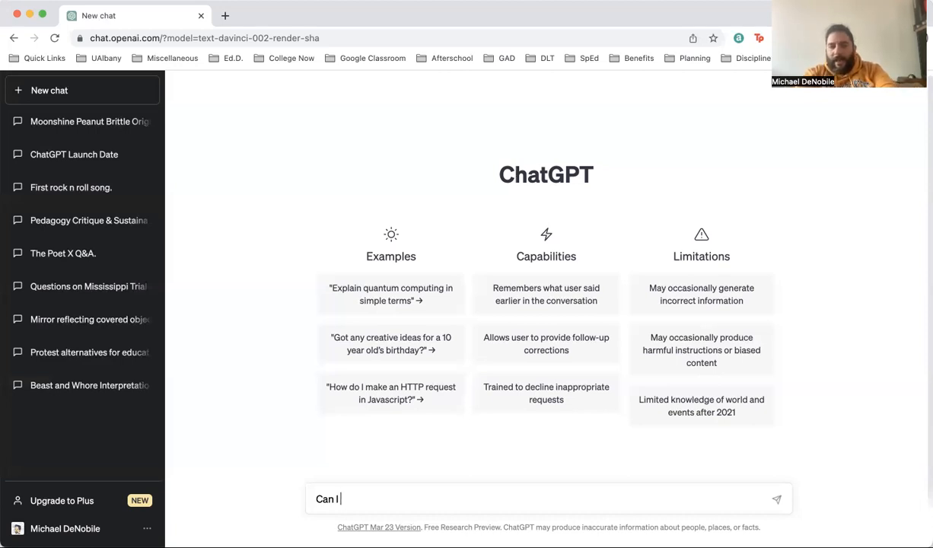
text(ask you questions abo)
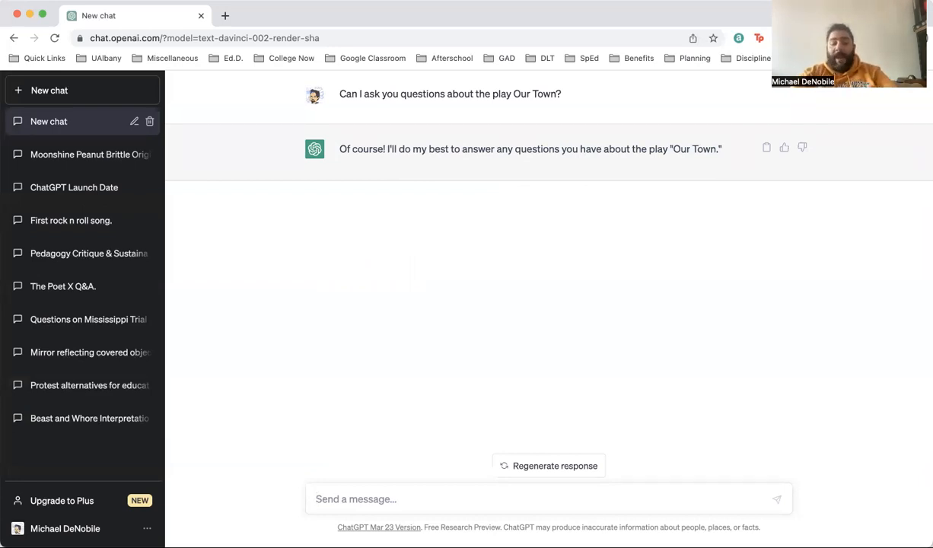
Request energizer activities before students start reading the play, correcting a misspelling via suggestions
text(Can you give me some energizer activies to give students)
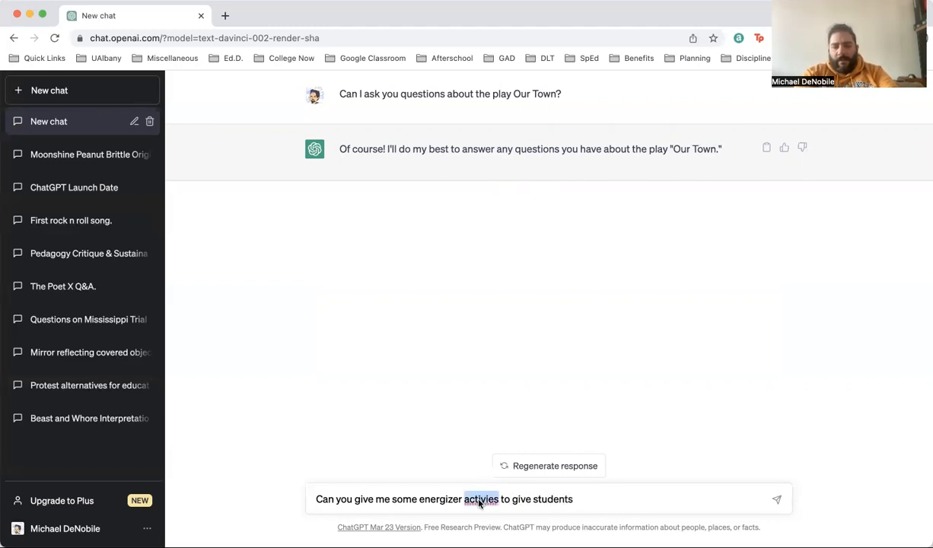
right_click(481, 499)
text(t)
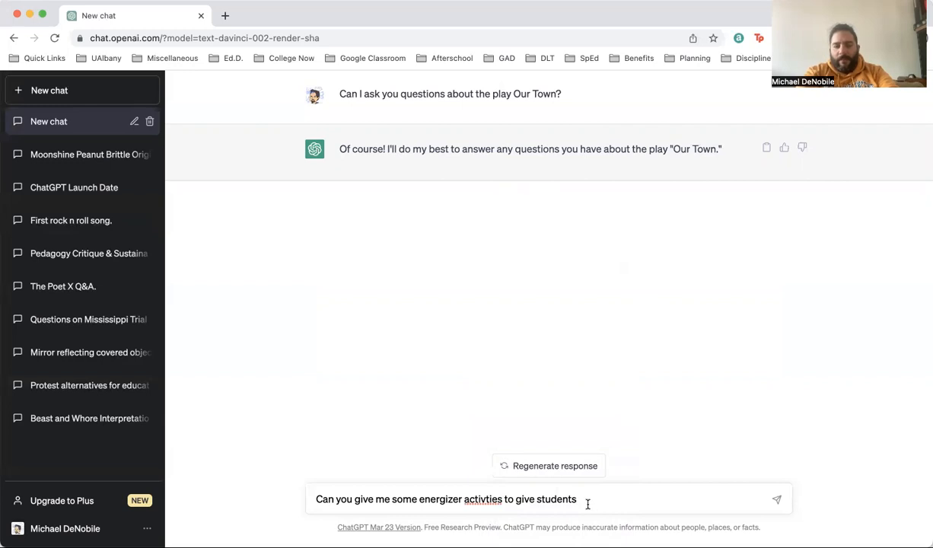
right_click(484, 499)
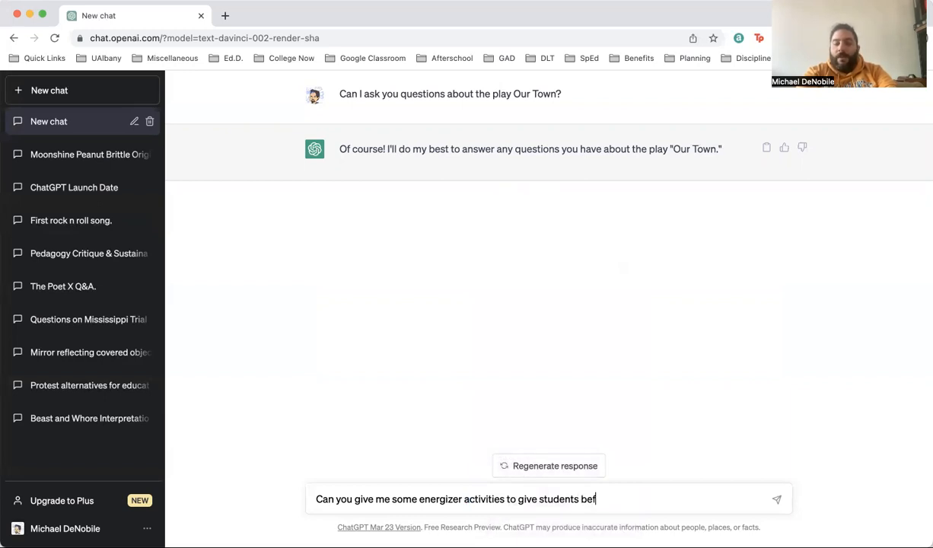
text(ore they star)
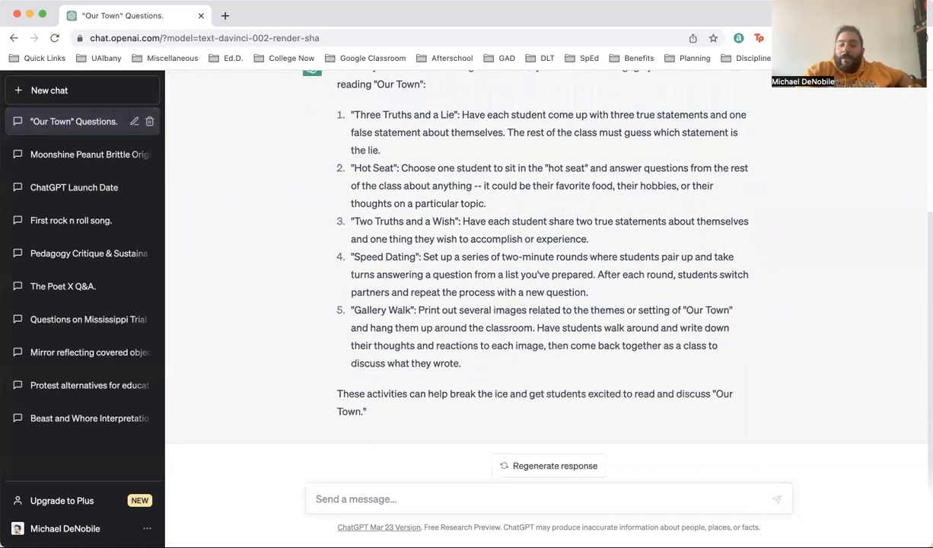
scroll(down, 3)
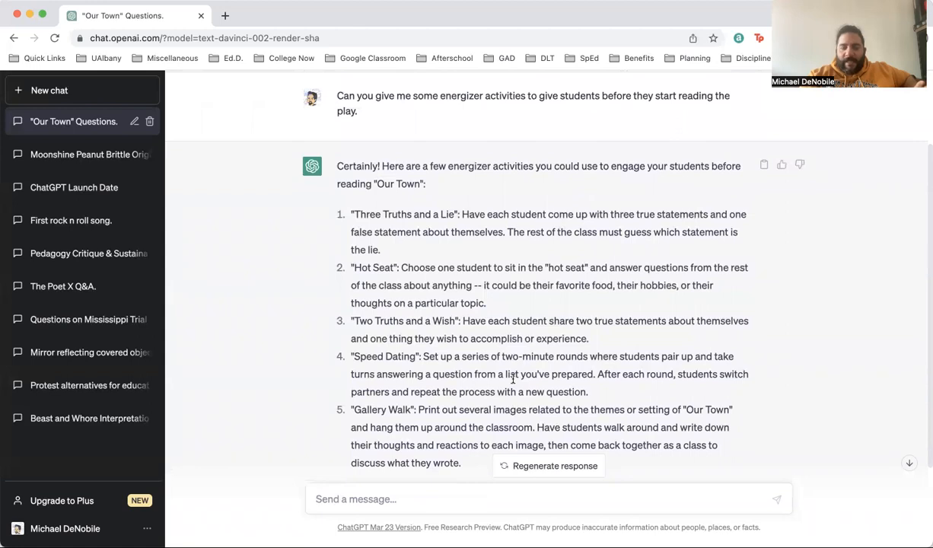
scroll(down, 3)
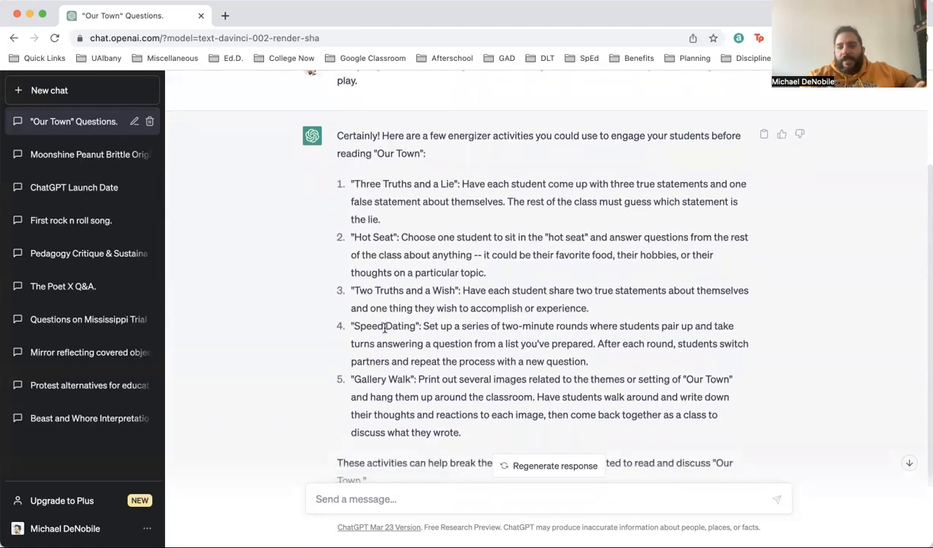
mouse_move(487, 338)
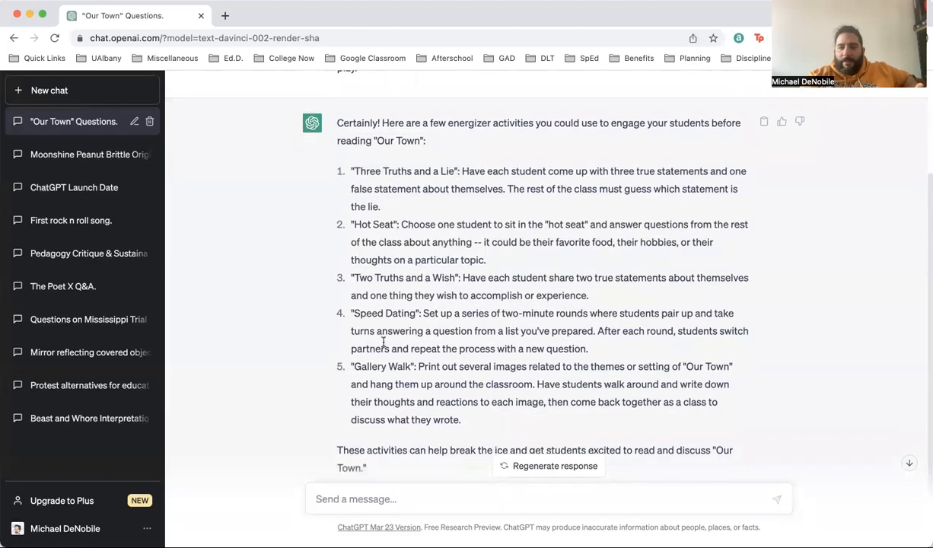
drag(390, 330, 484, 330)
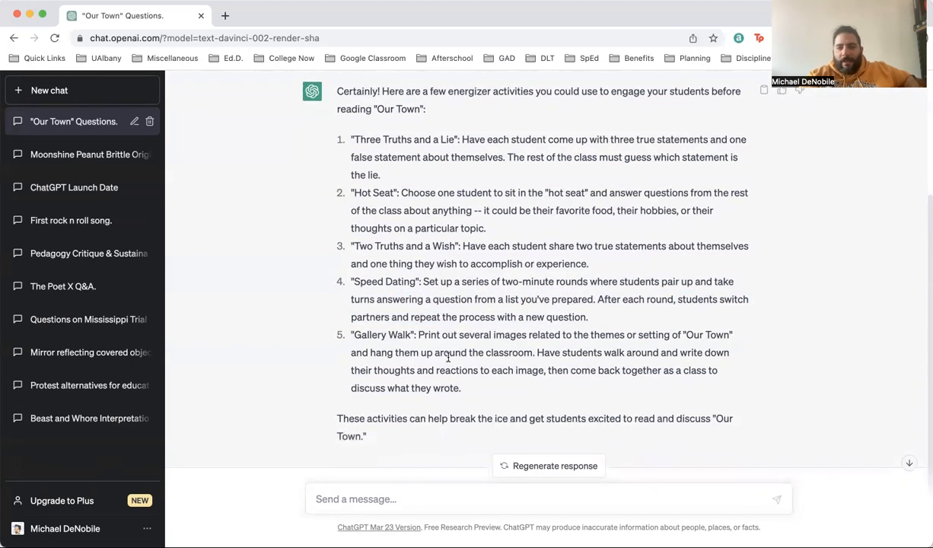
click(356, 499)
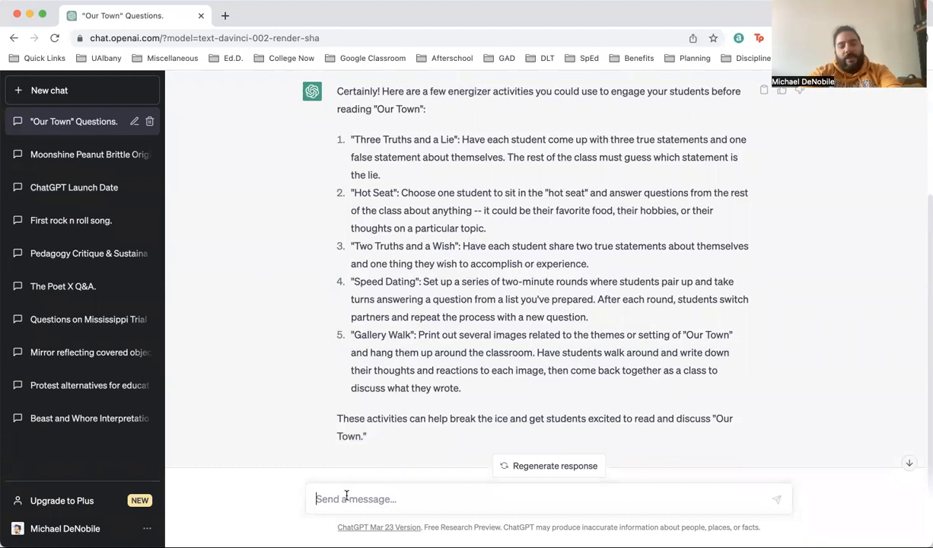
Draft a follow-up asking for sample questions for the Our Town energizer using the Speed Dating protocol
text(Can you provide me with some)
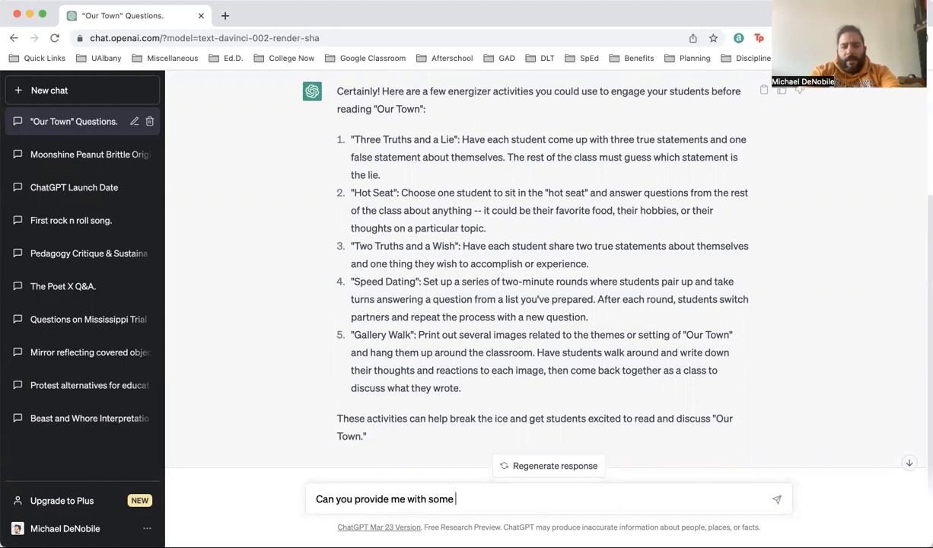
text(sample questions)
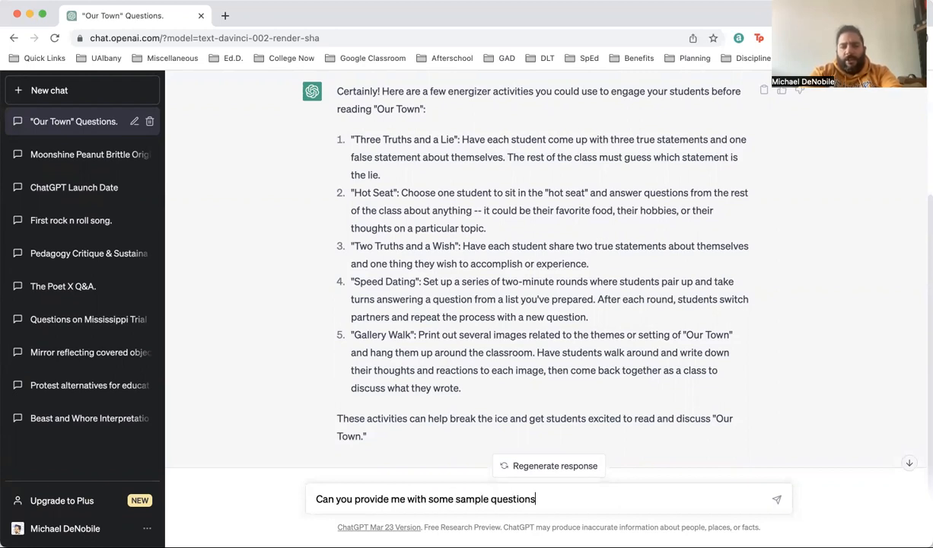
text(for the Our To)
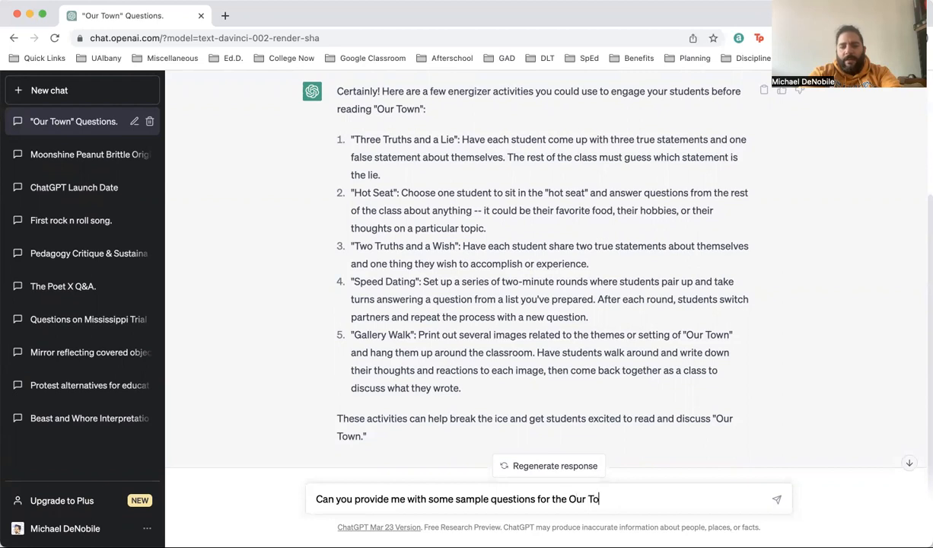
text(energizer)
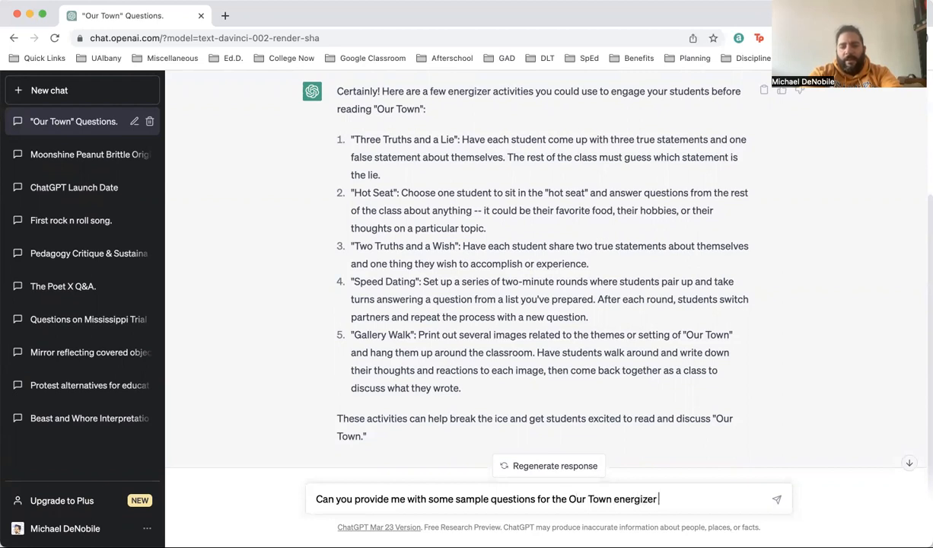
text(using the Speed Dating protocol?)
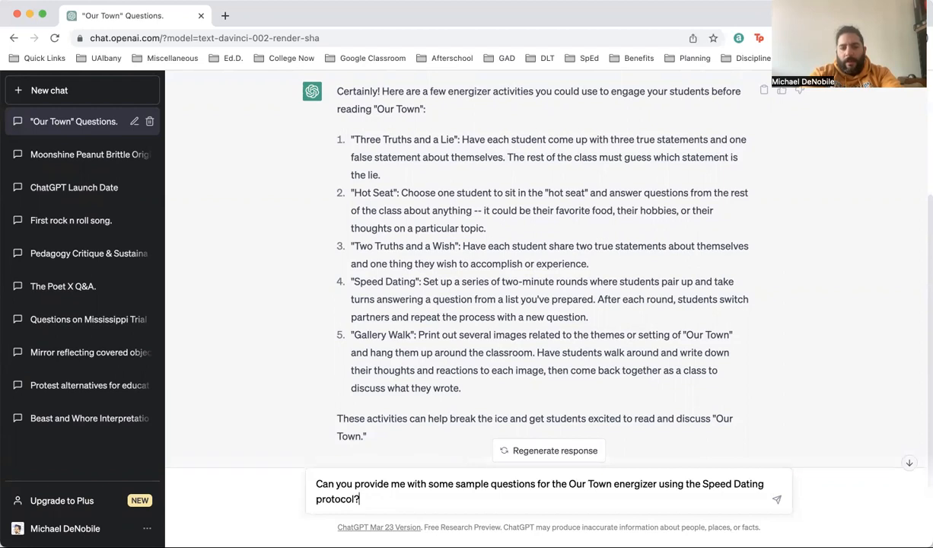
Send the Speed Dating follow-up and read the ten sample Our Town questions returned
click(776, 500)
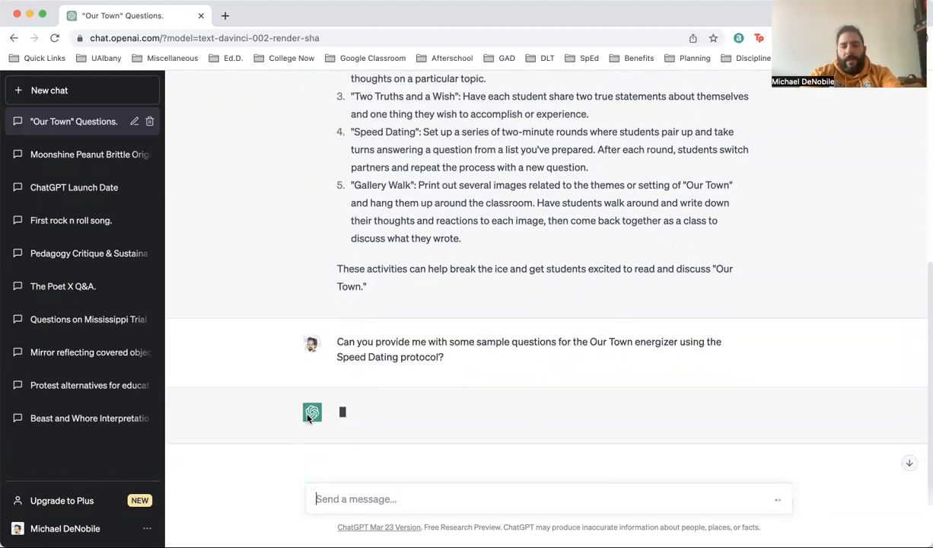
scroll(down, 3)
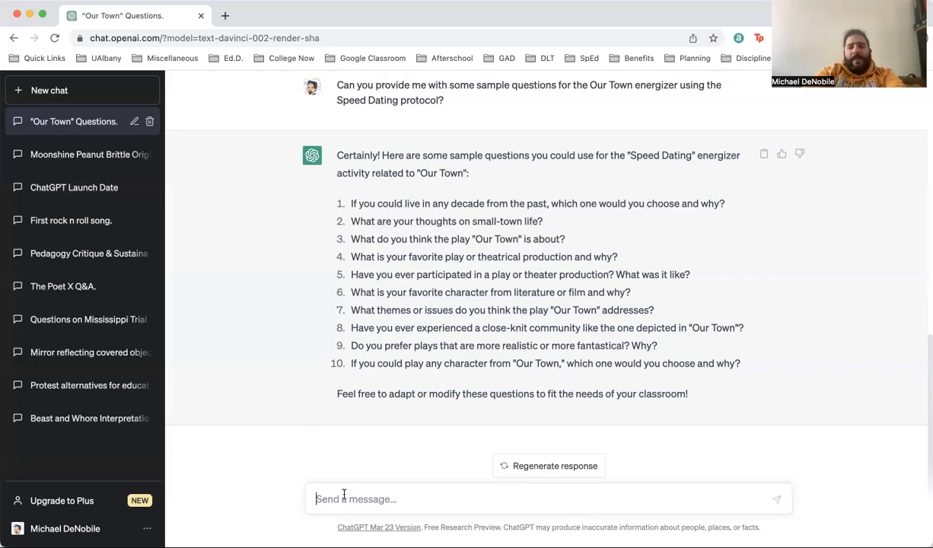
Ask for background information on the playwright of Our Town and send it
text(Can you)
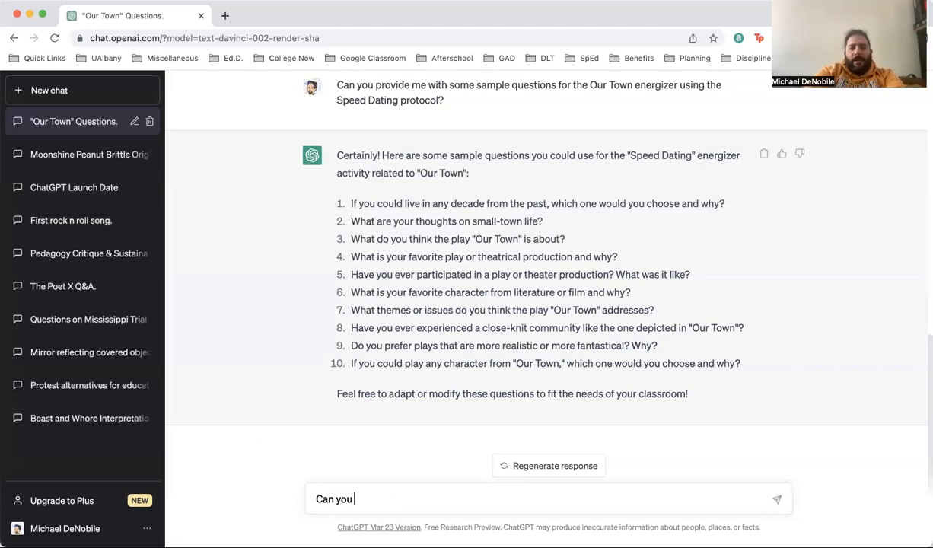
text(provide me)
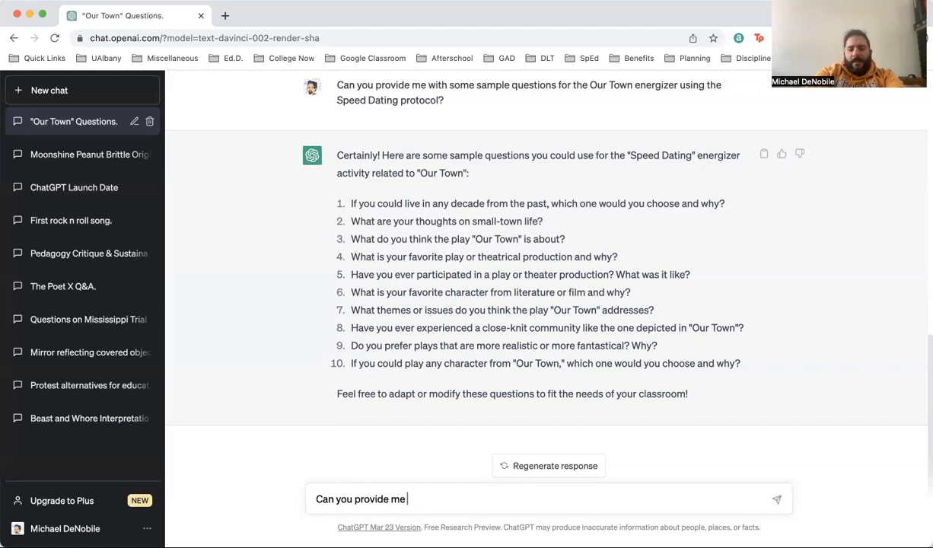
text(some background)
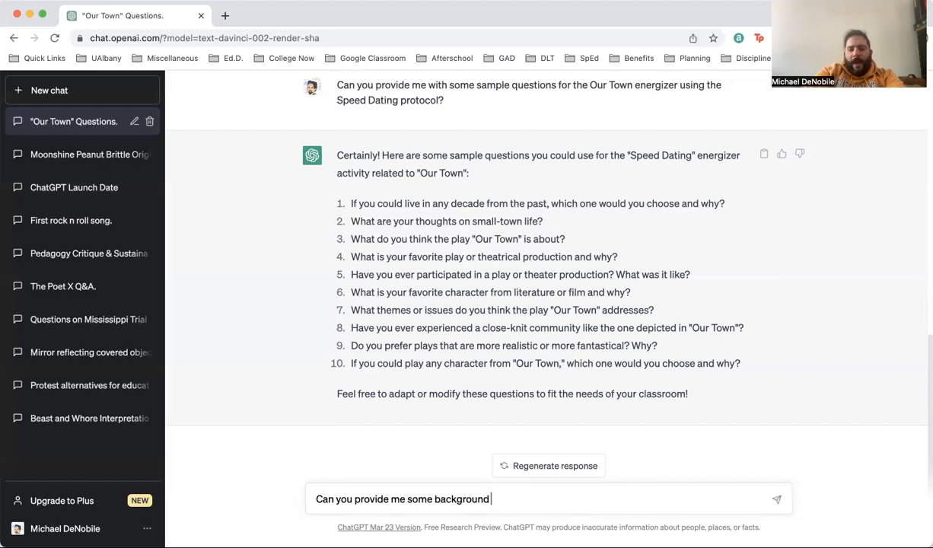
text(information on th)
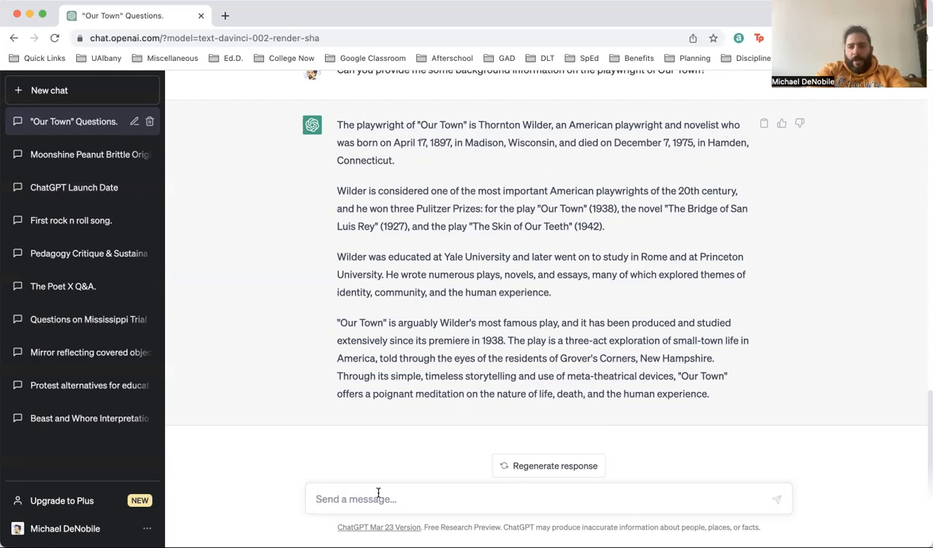
Draft 'What are some activities I can do with my students to help them better understand the themes and philosophies of Our Town?'
text(What are some activities I can do)
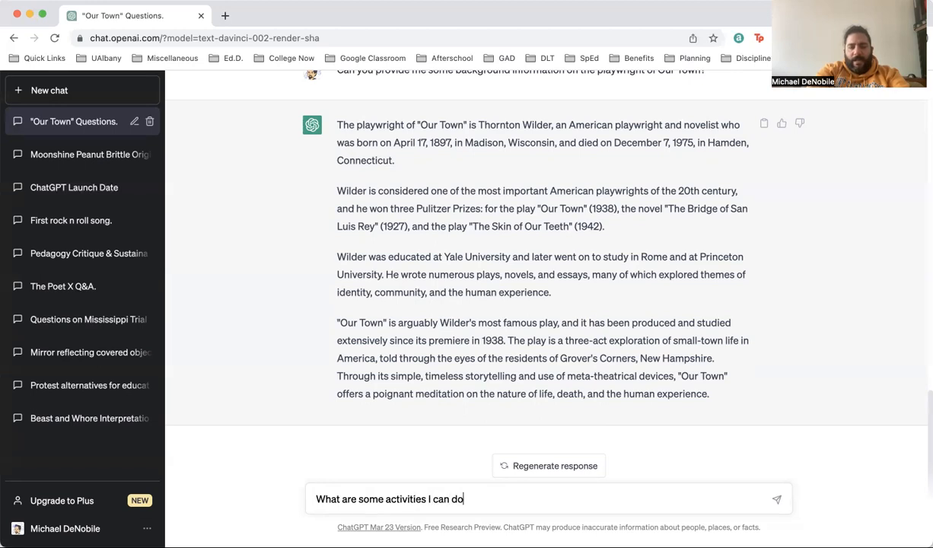
text(with my student)
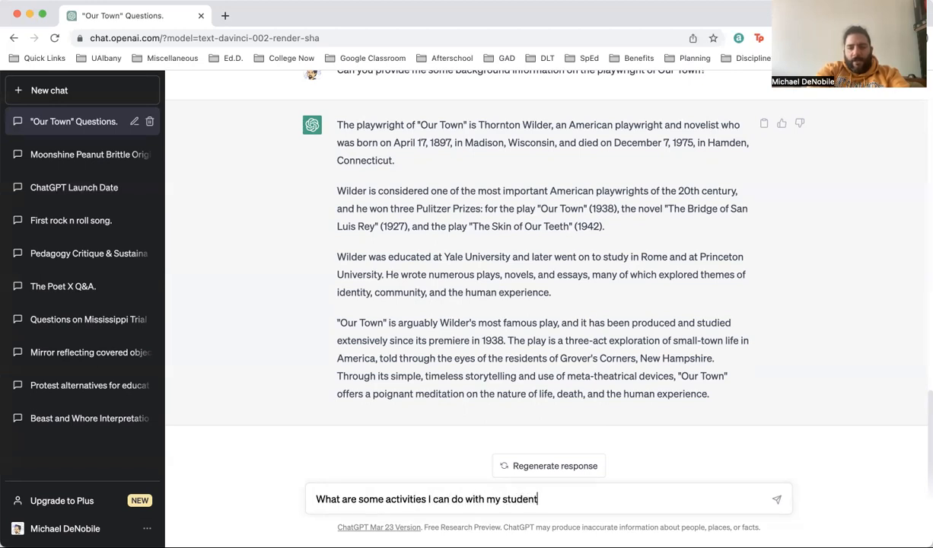
text(s to help them)
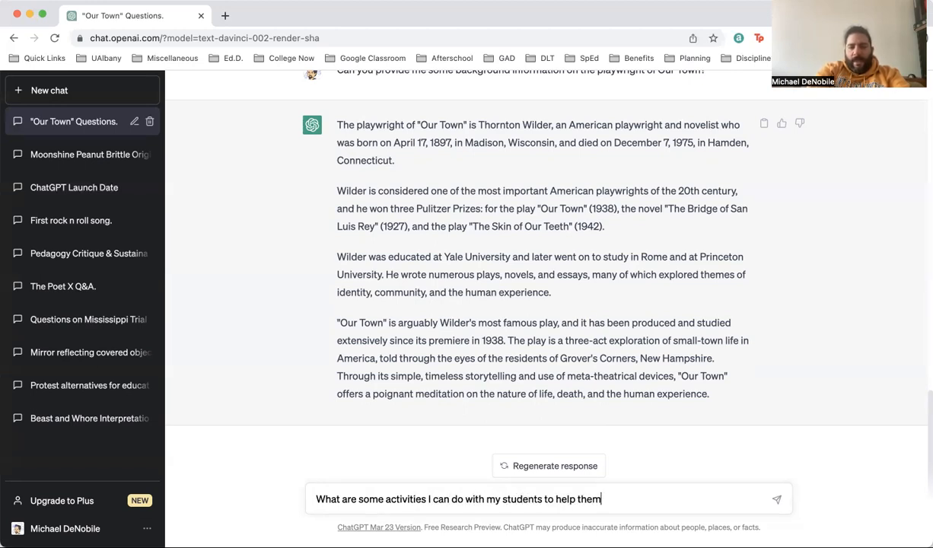
text(better understand the themes and)
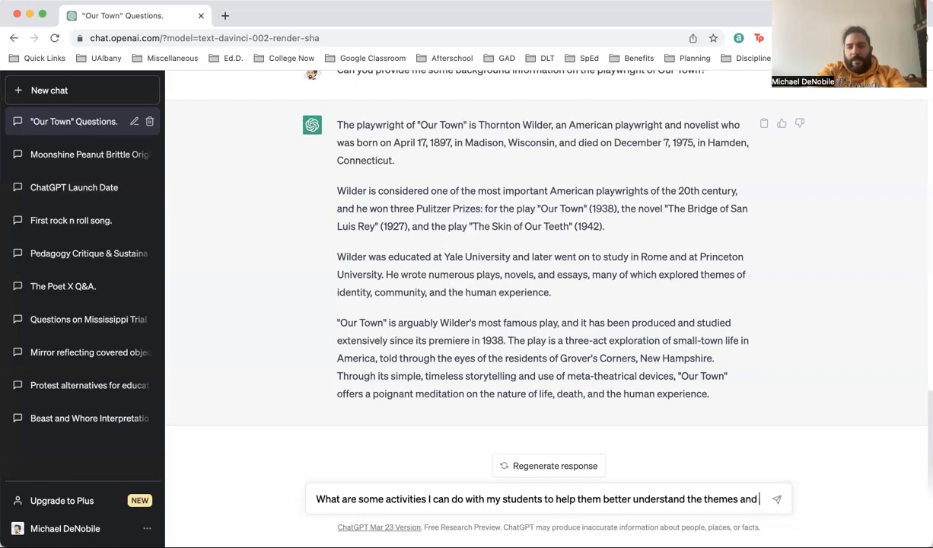
text(philosophies)
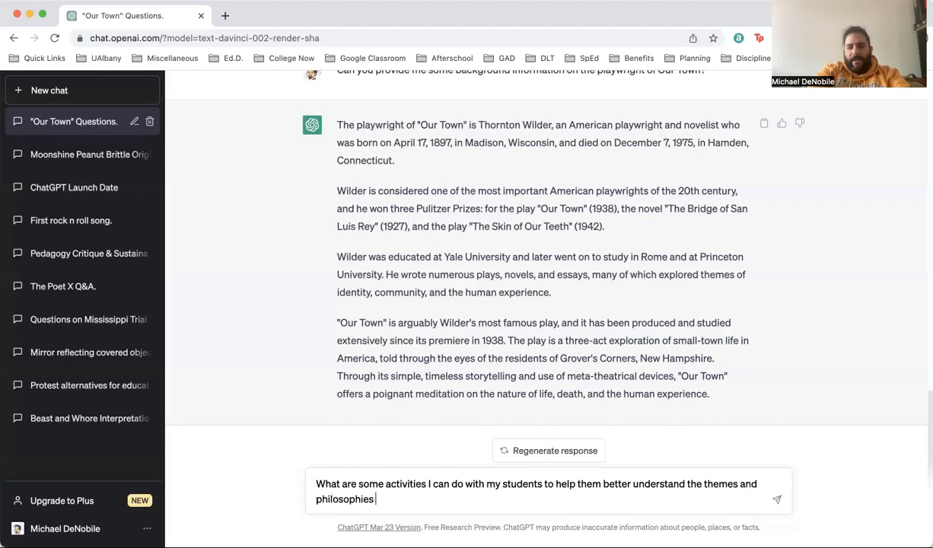
text(of Our T)
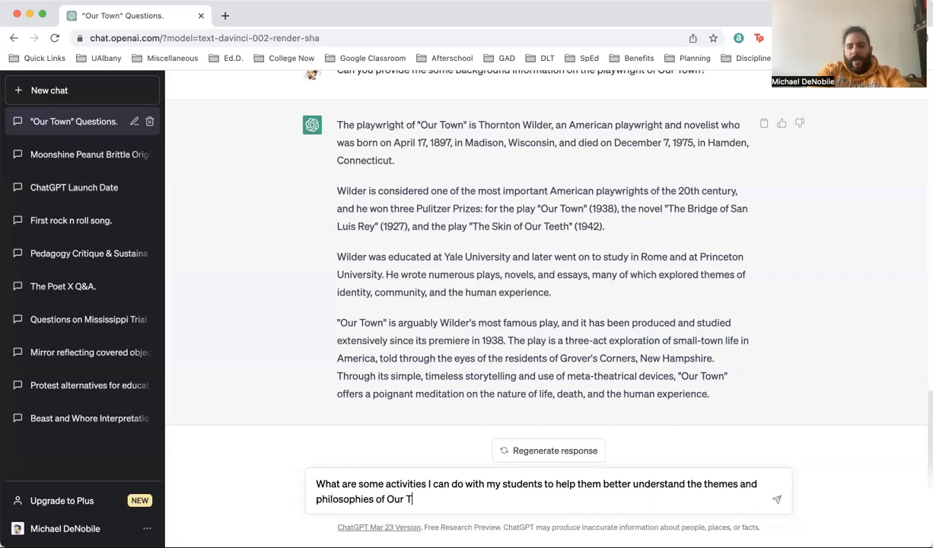
text(own?)
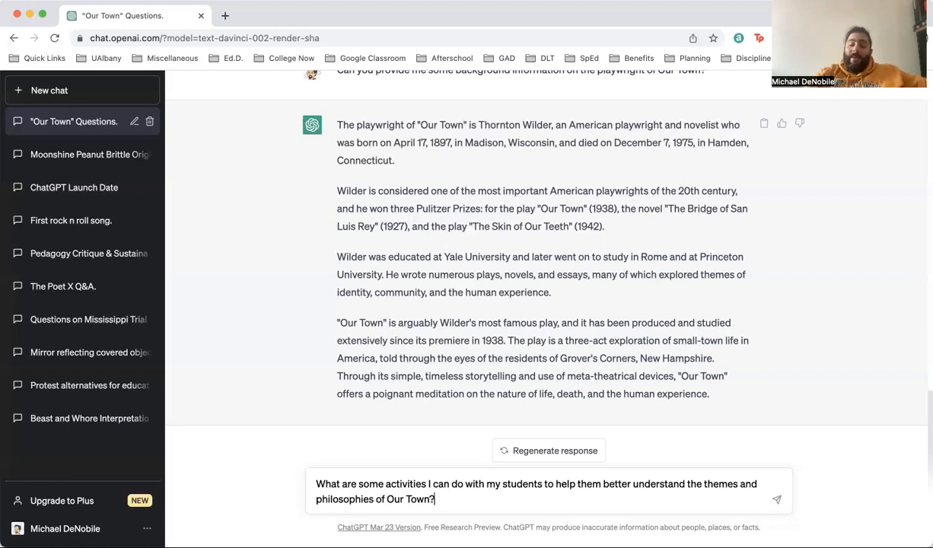
Send the question about classroom activities on Our Town's themes and philosophies
click(776, 499)
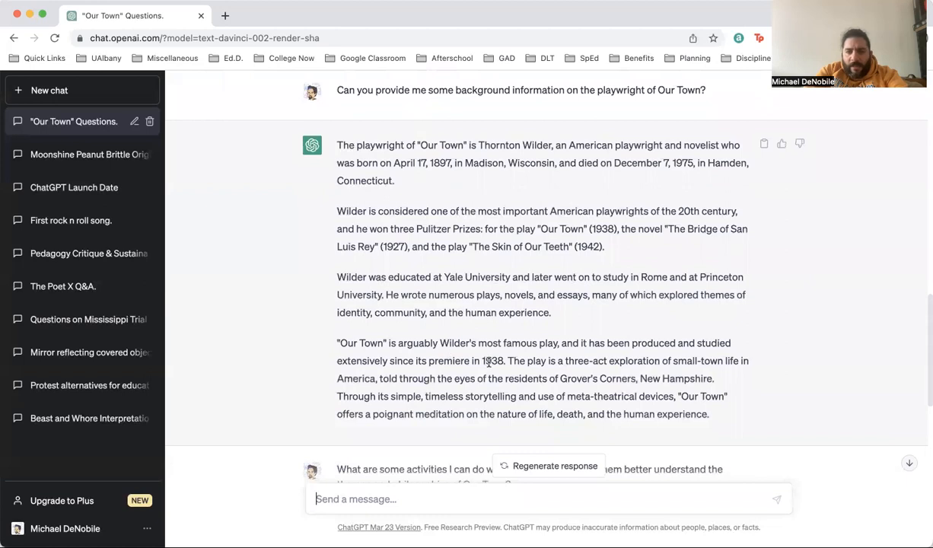
Ask ChatGPT when Our Town was written and when it is set
scroll(down, 3)
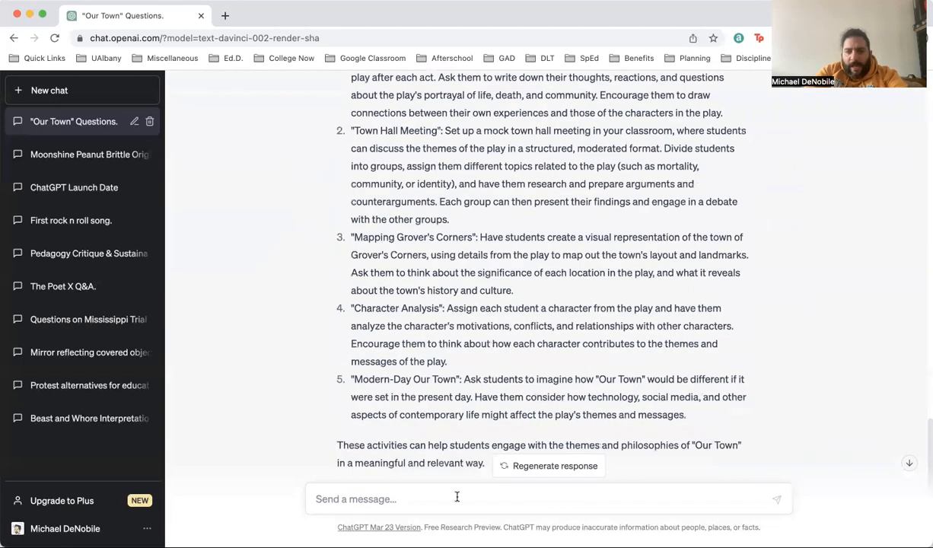
text(When was Our Town written)
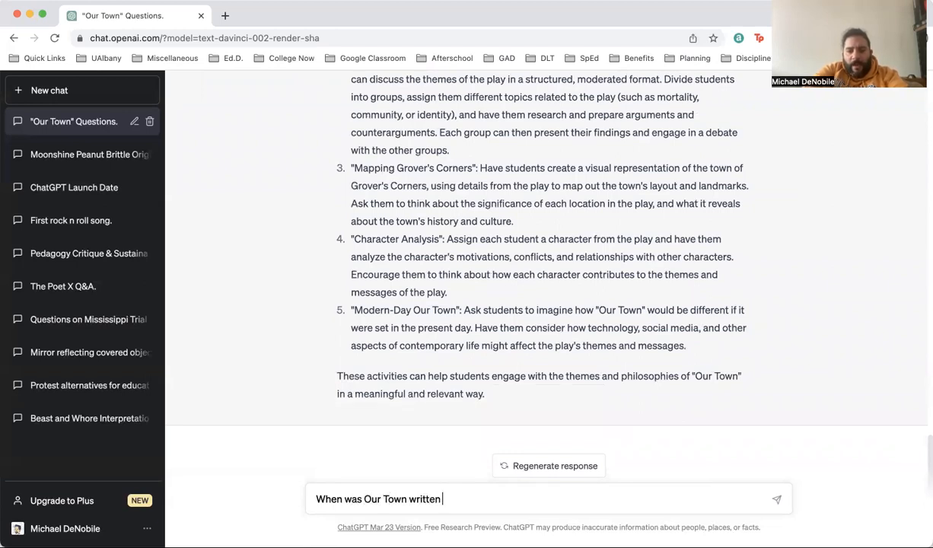
text(and when is it s)
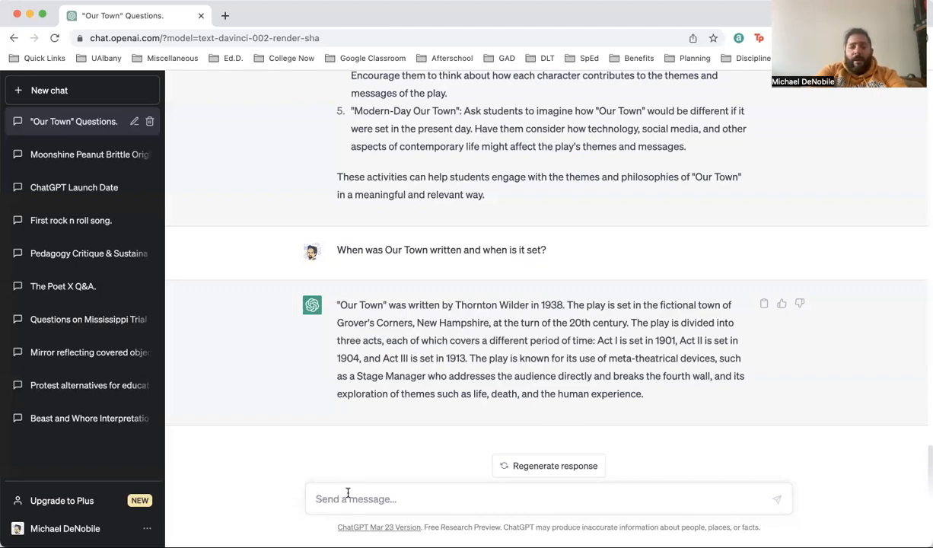
Ask ChatGPT for ways to use critical theory with Our Town
text(What are some of the ways)
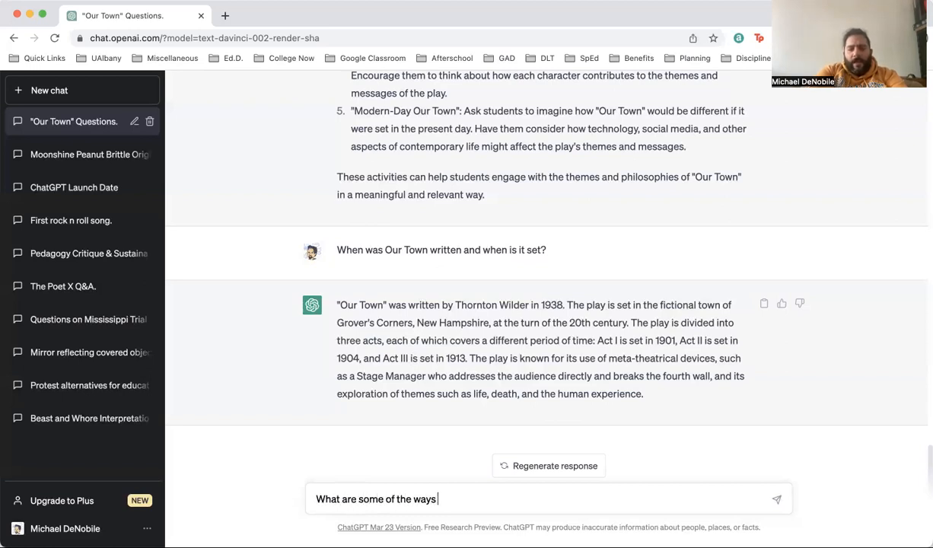
text(that I can use cr)
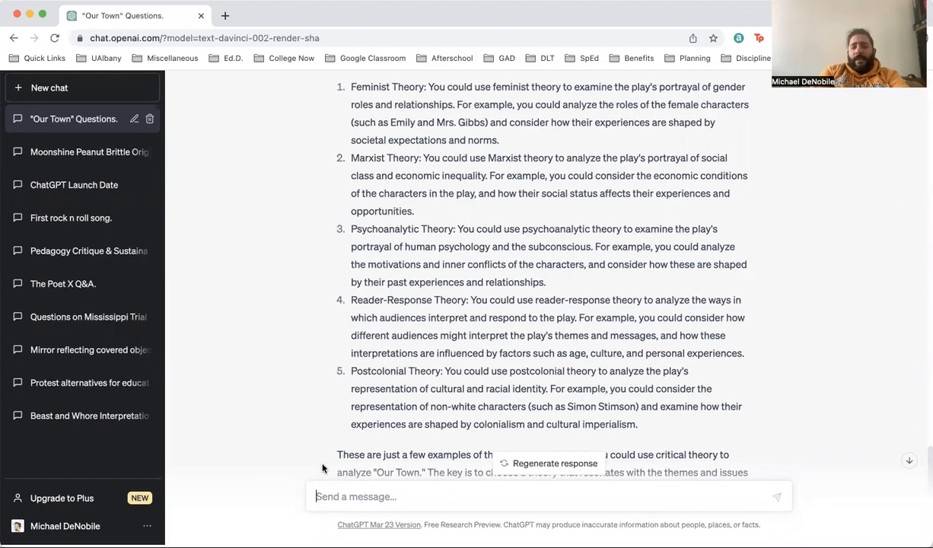
Ask ChatGPT for peer-reviewed sources to analyze Our Town from a feminist perspective
scroll(down, 3)
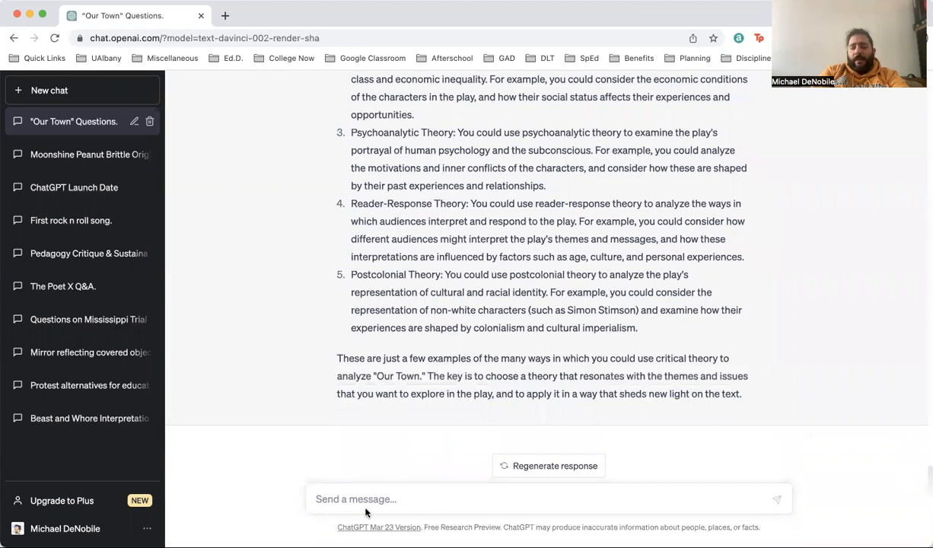
click(356, 499)
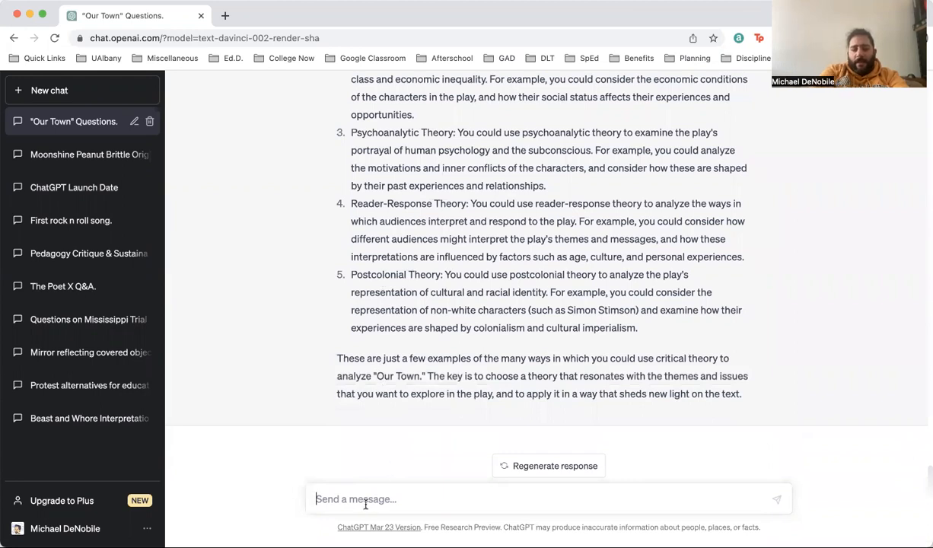
text(Can you find me)
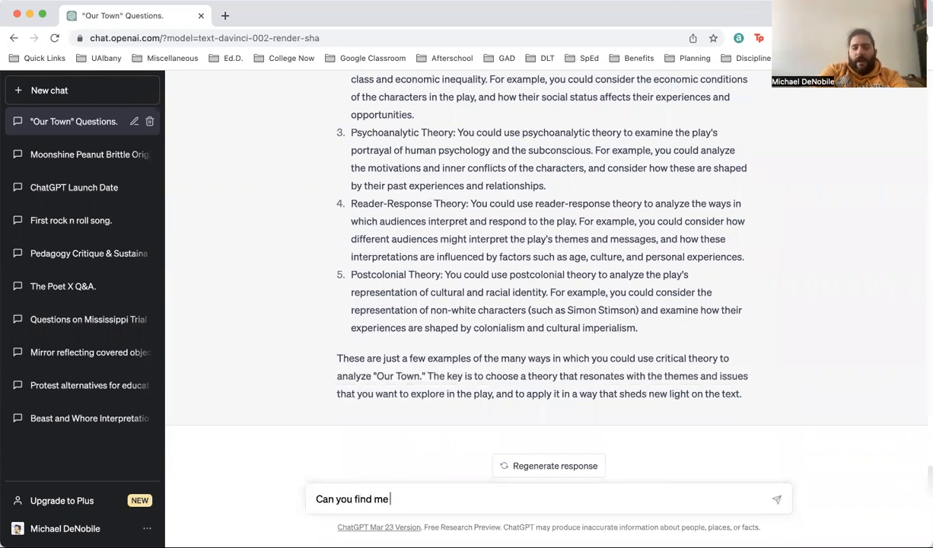
text(some peer reviewed)
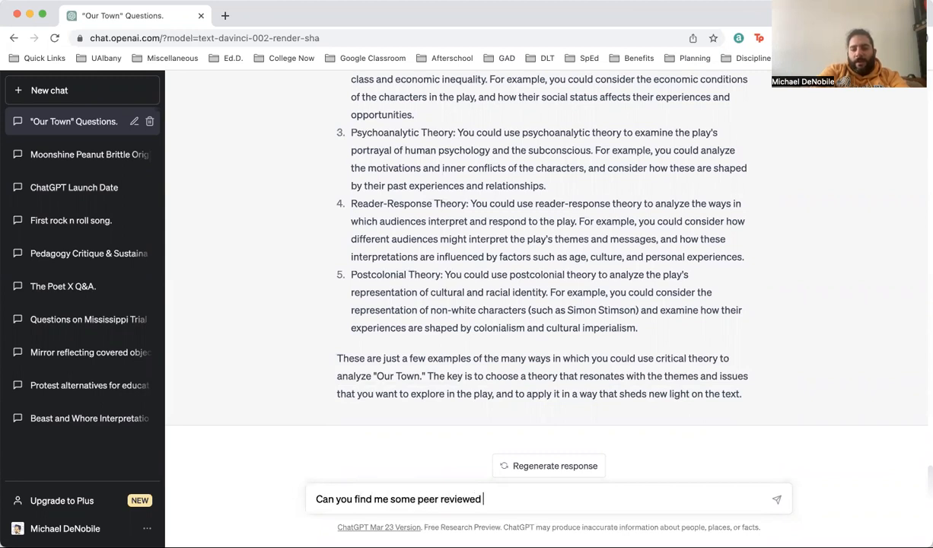
text(sources that I can)
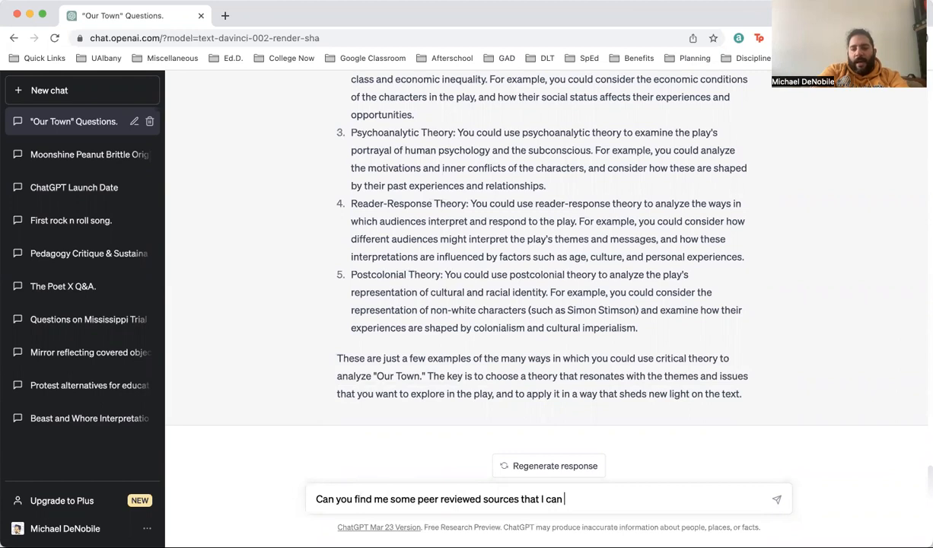
text(use to analyze Our Town)
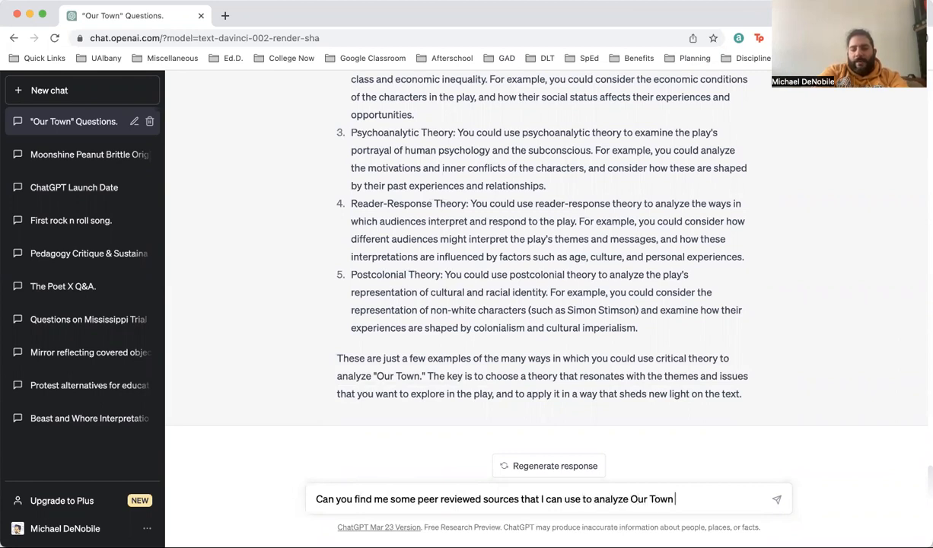
text(from a feminis)
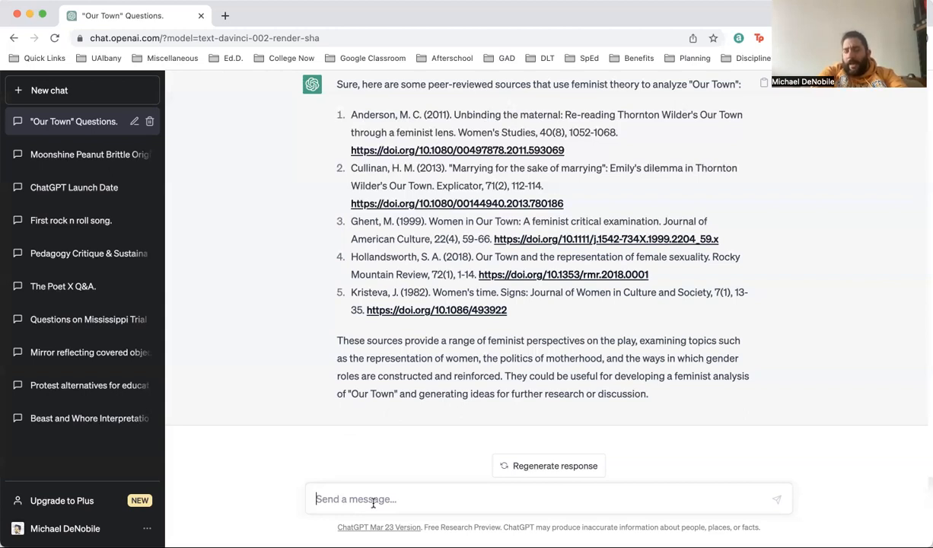
Ask ChatGPT to give the sources it just shared in MLA format
text(Can y)
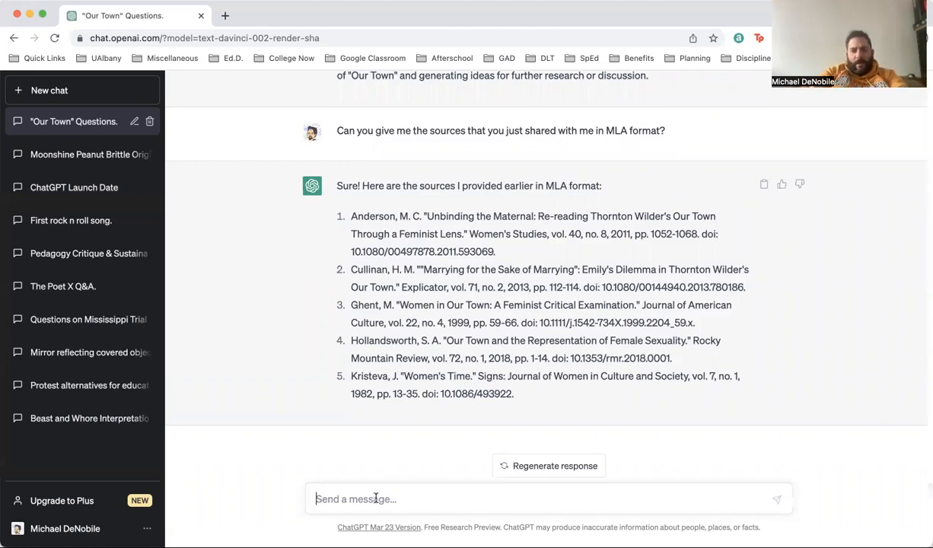
Ask ChatGPT for the sources in another research format, getting APA citations
text(Can you give me the sources in another reserarch)
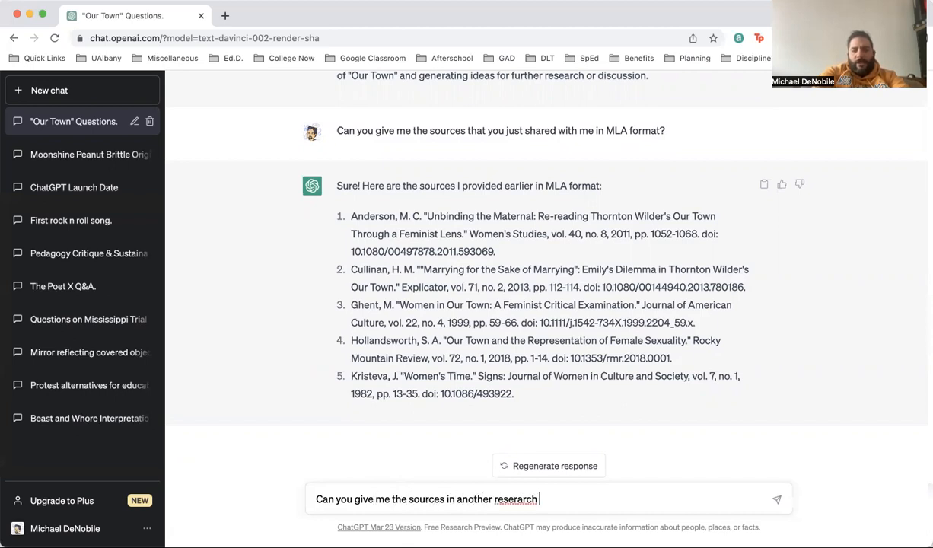
key(Backspace)
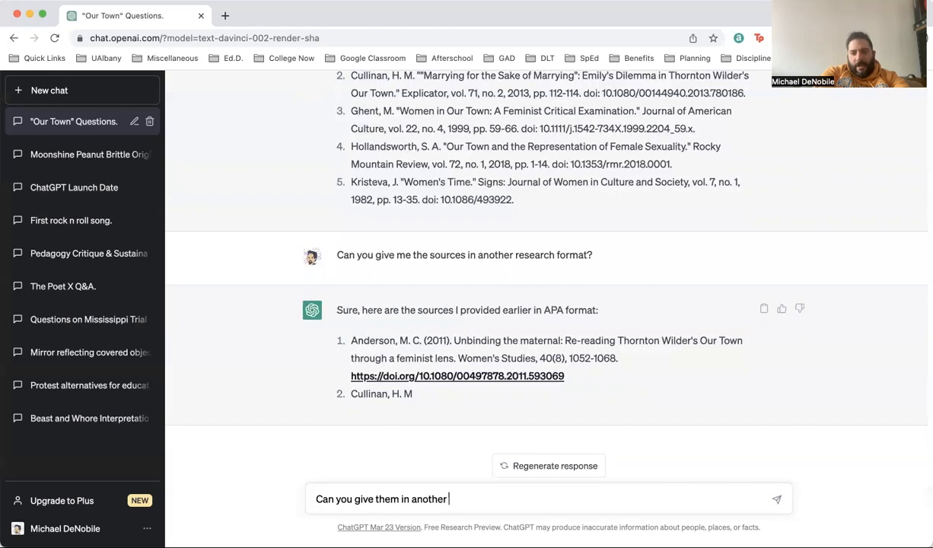
Ask ChatGPT for the sources in a format other than APA, getting Chicago style
text(format other than)
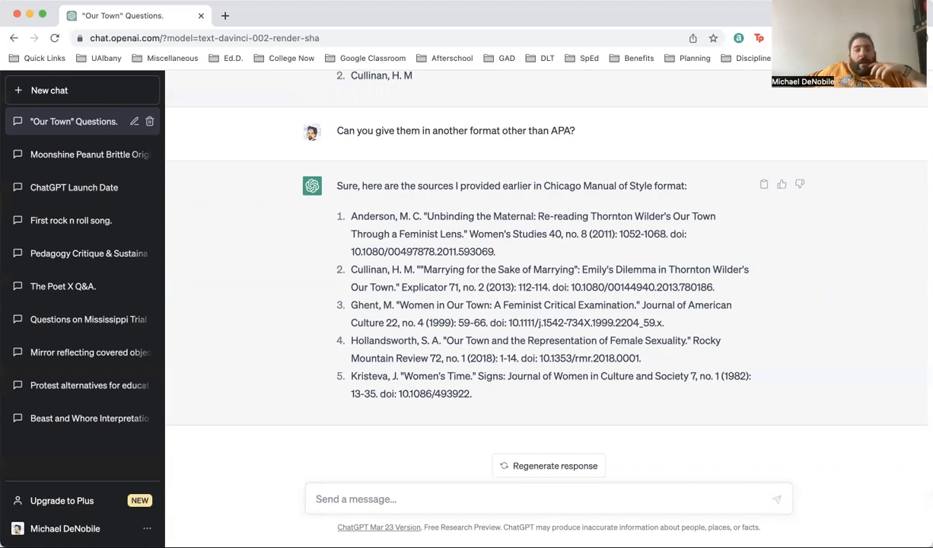
mouse_move(469, 466)
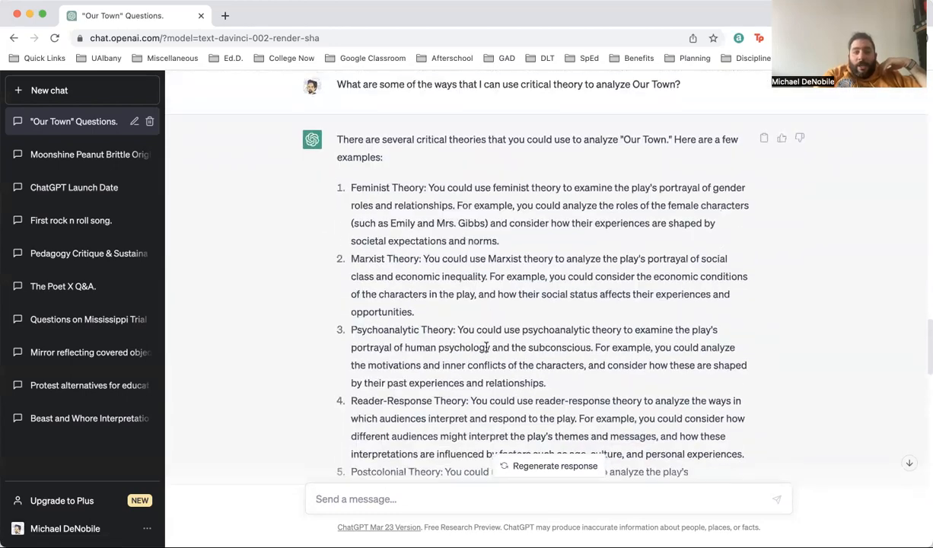
Scroll back through the conversation to the critical theories answer for Our Town
scroll(down, 3)
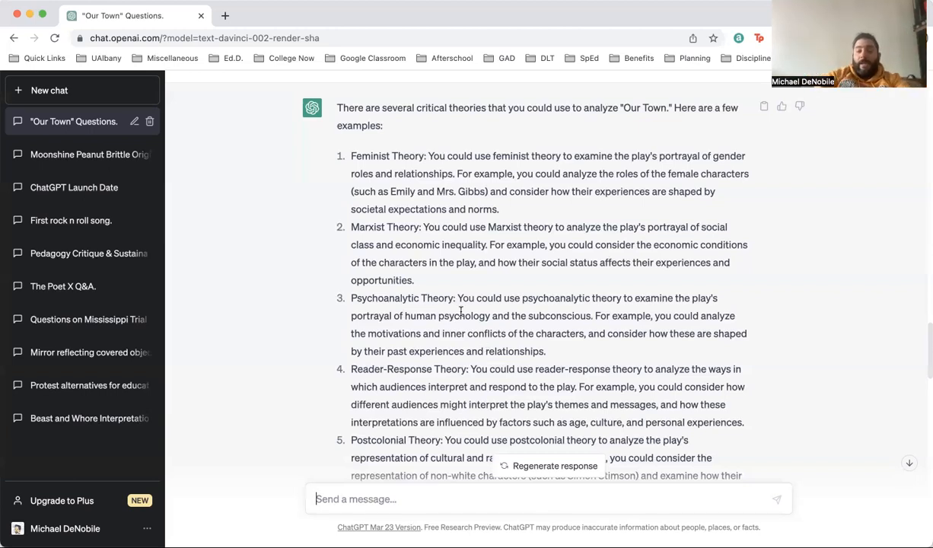
Ask ChatGPT for higher-rigor multiple choice questions about Our Town and read all five
scroll(down, 3)
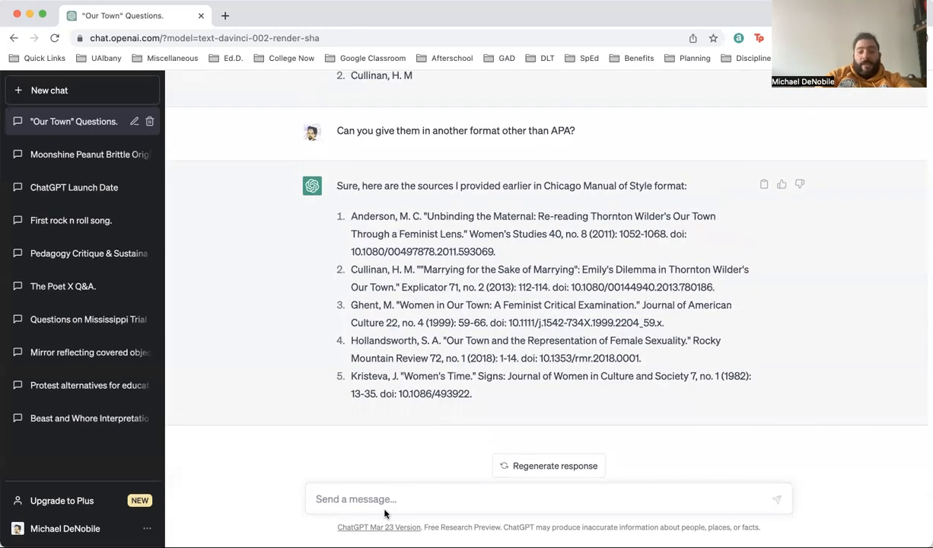
text(Can you)
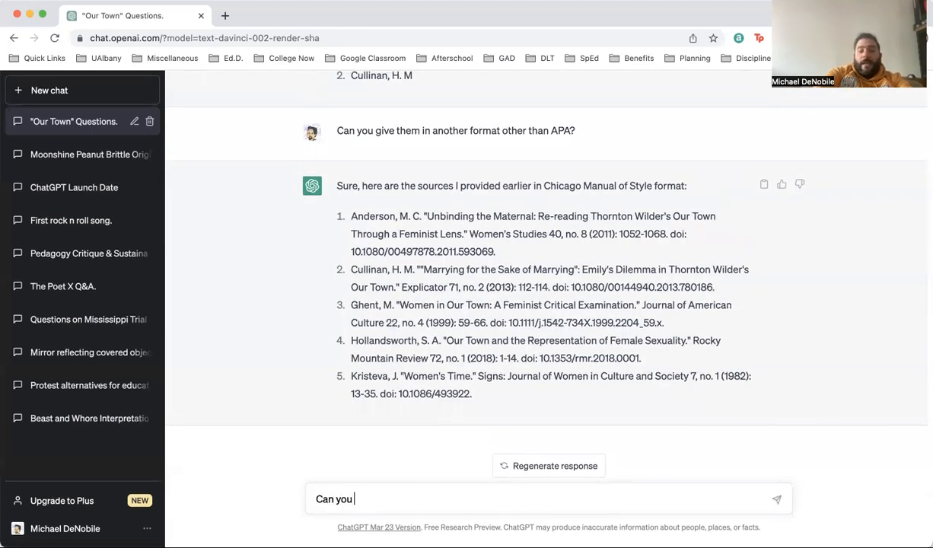
text(give)
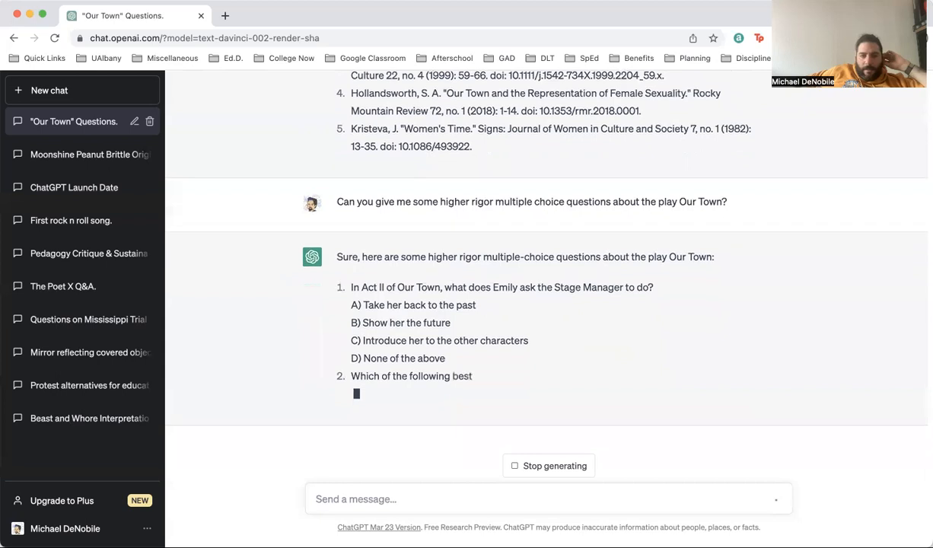
scroll(down, 3)
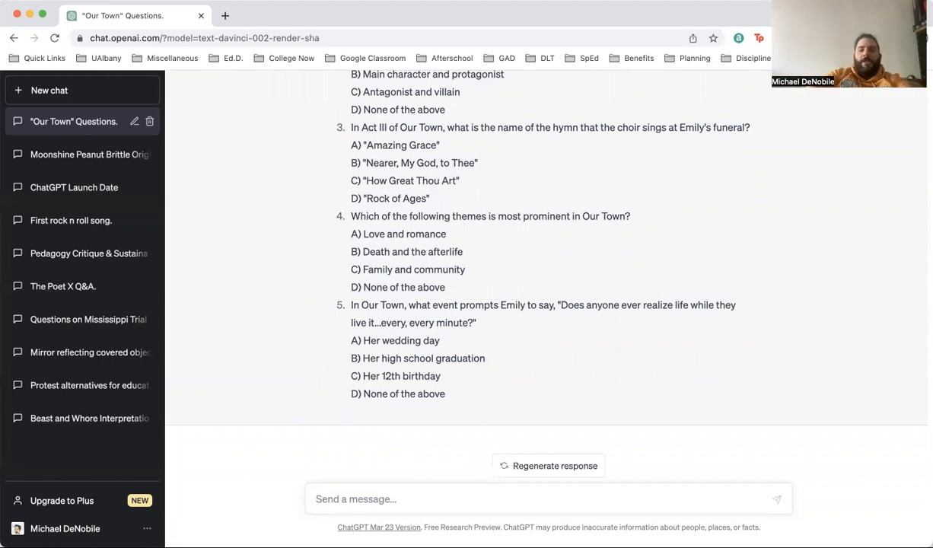
Draft a request to align the questions with NYS Next Generation Standards and the ELA Regents exam
text(Can you write these questions in alig)
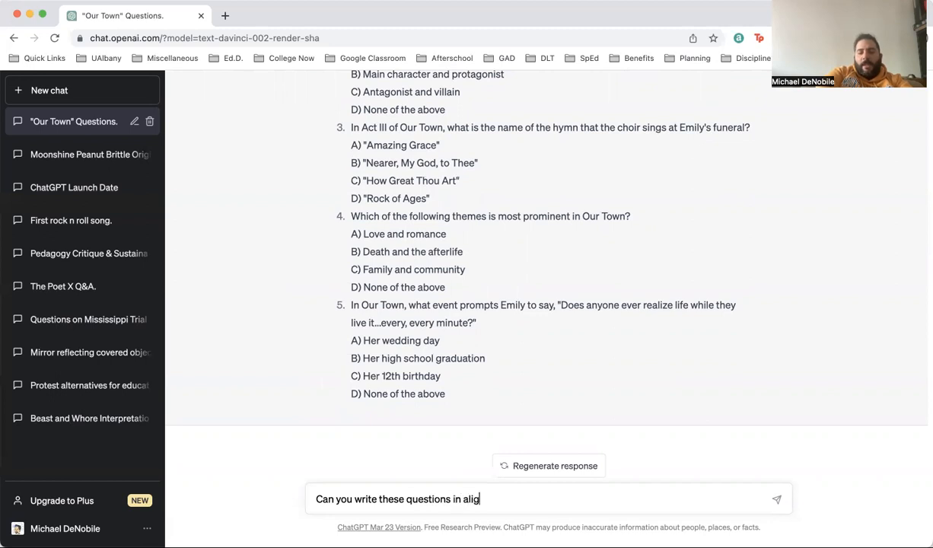
text(nment wt)
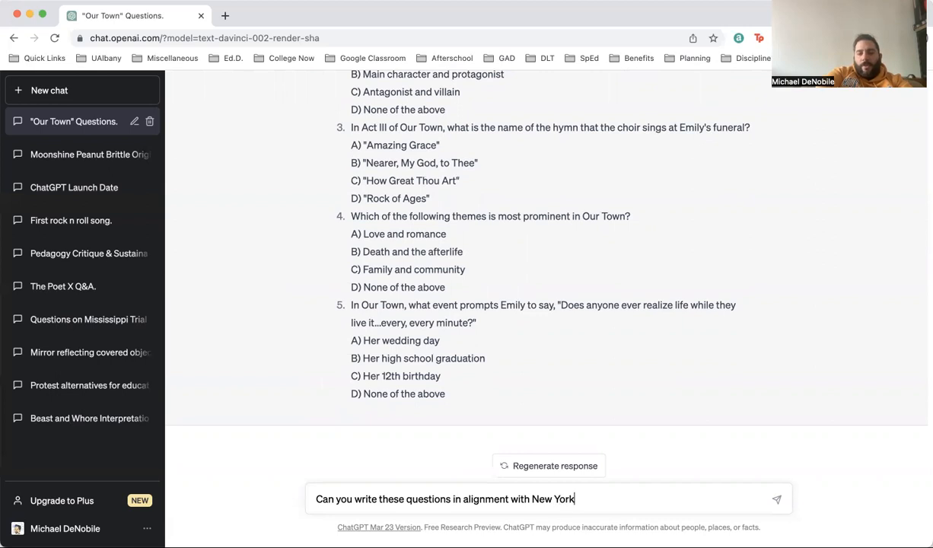
text(State Next Generation Standards and the)
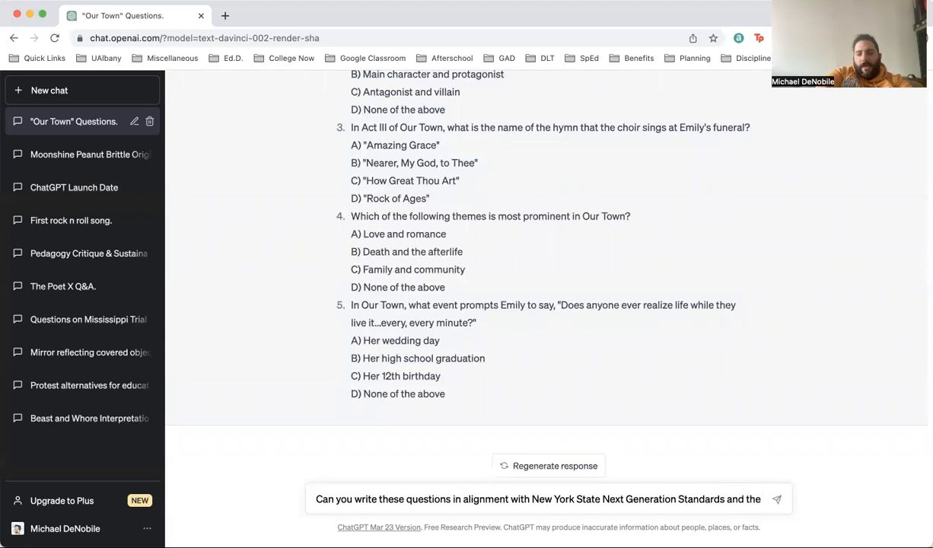
text(Re)
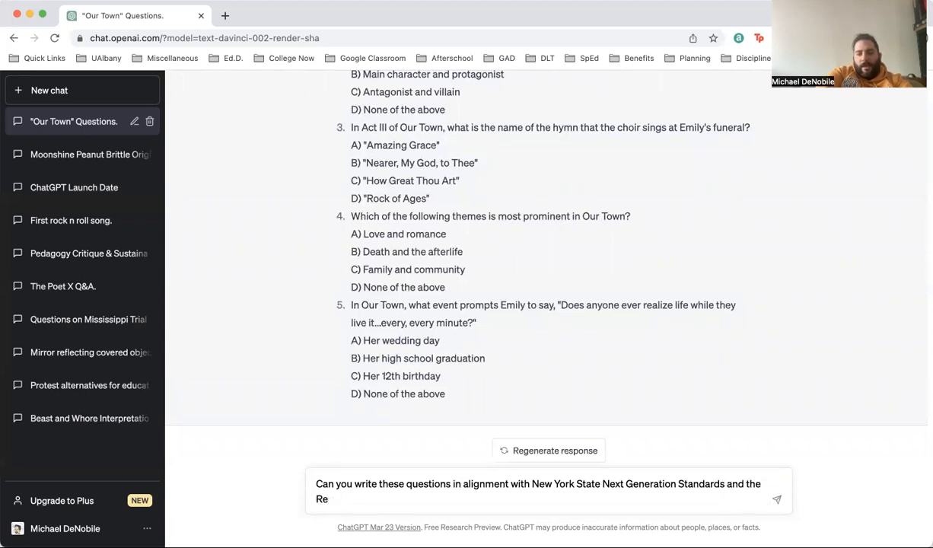
text(ELA)
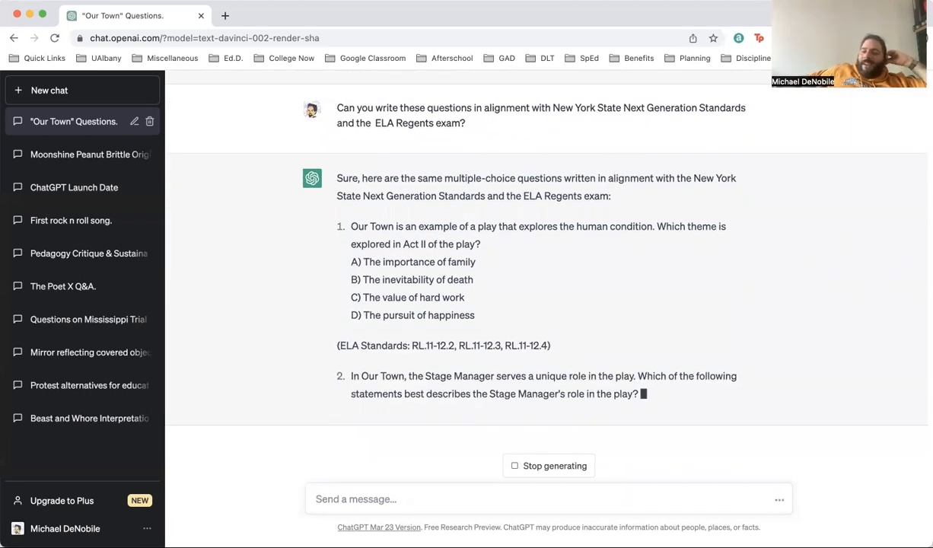
Scroll down to read the standards-aligned rewritten questions as they generate
scroll(down, 3)
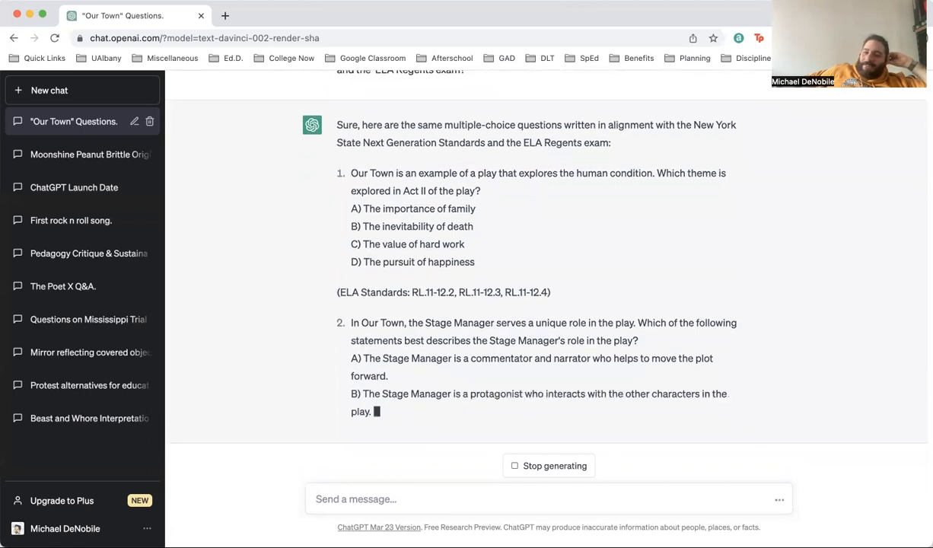